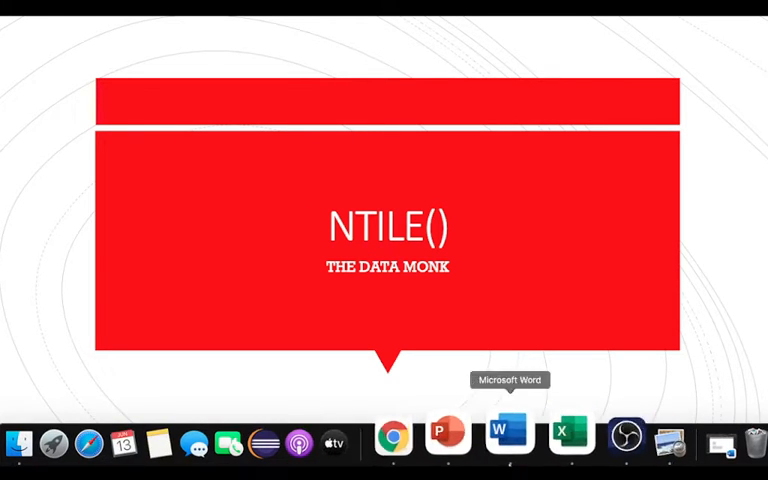
Step: Note in the syntax comment that NTILE takes 'no of groups' as its argument
click(392, 434)
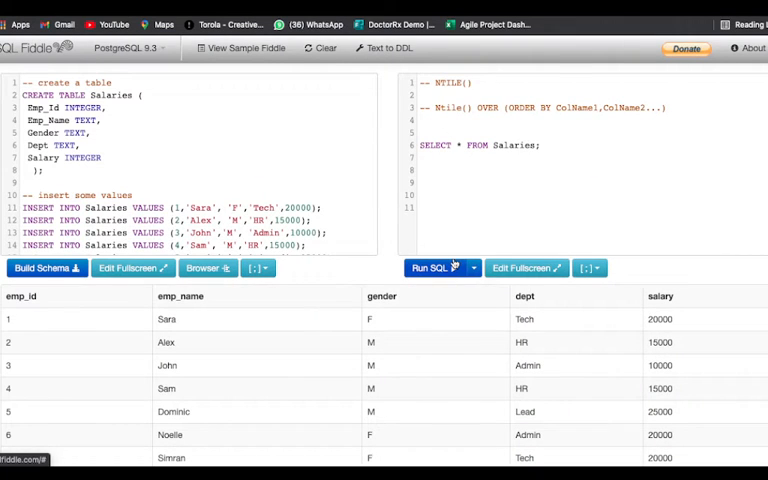
mouse_move(436, 268)
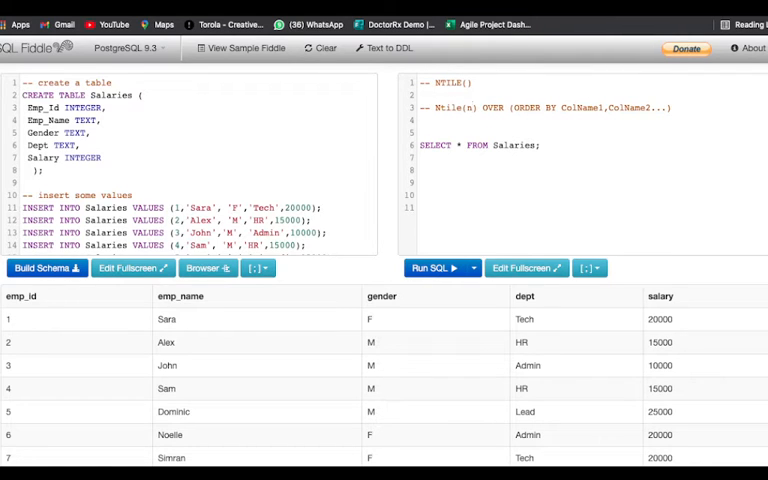
text(no of g)
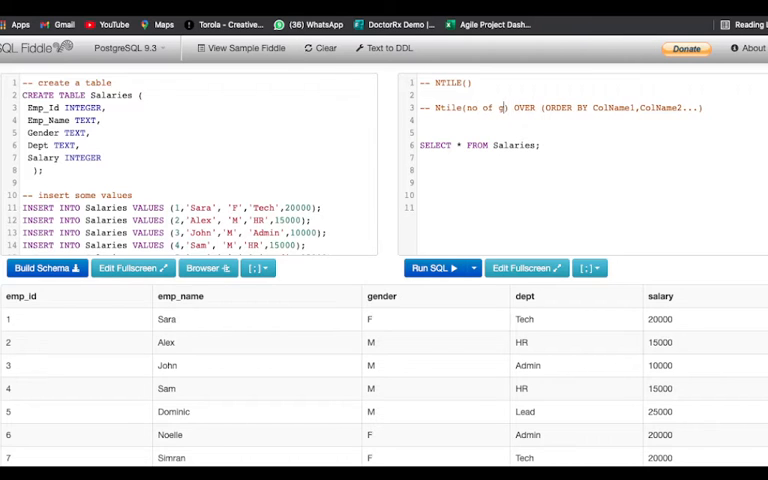
text(groups)
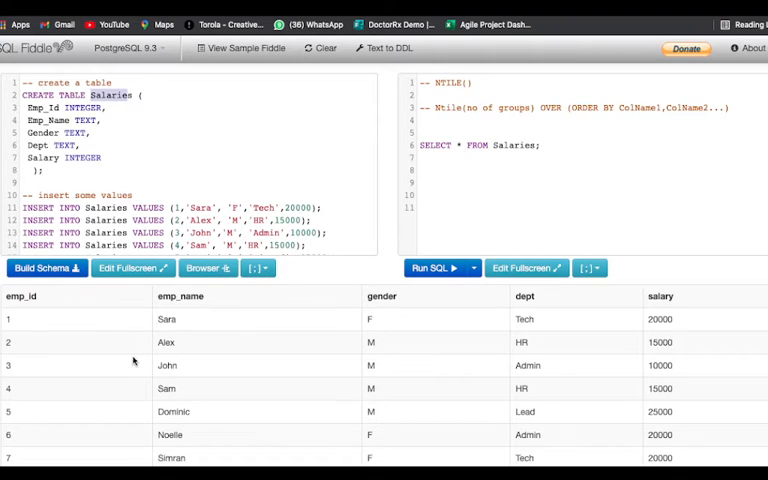
Step: Run the query listing all twelve rows of the Salaries table
scroll(down, 3)
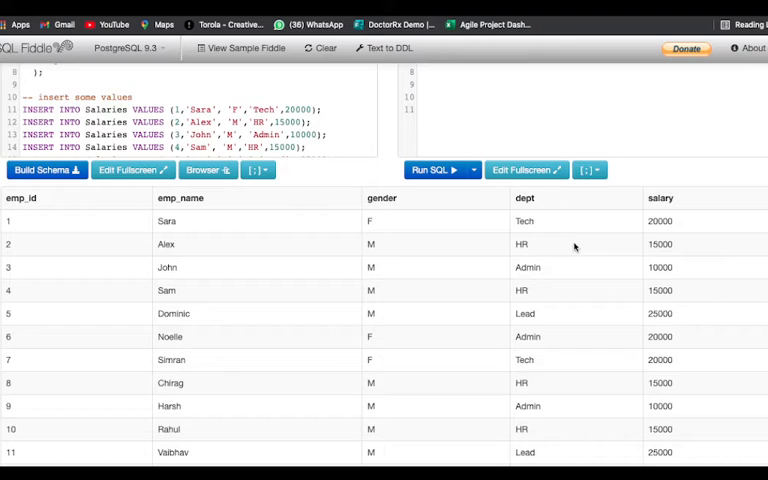
mouse_move(476, 296)
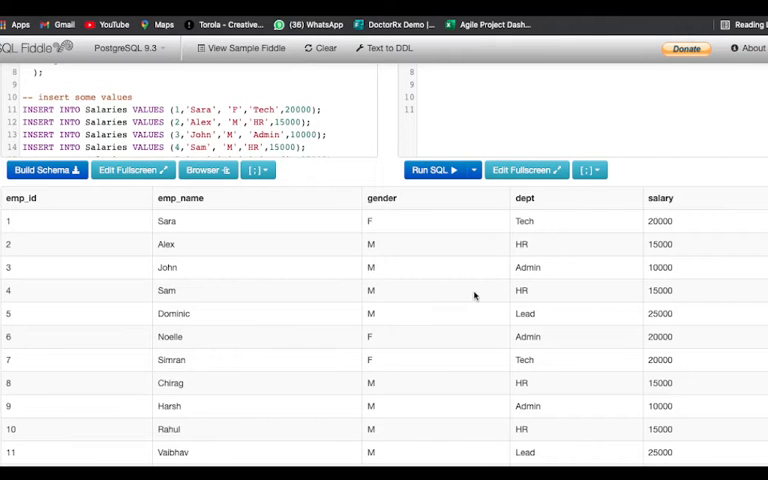
click(436, 88)
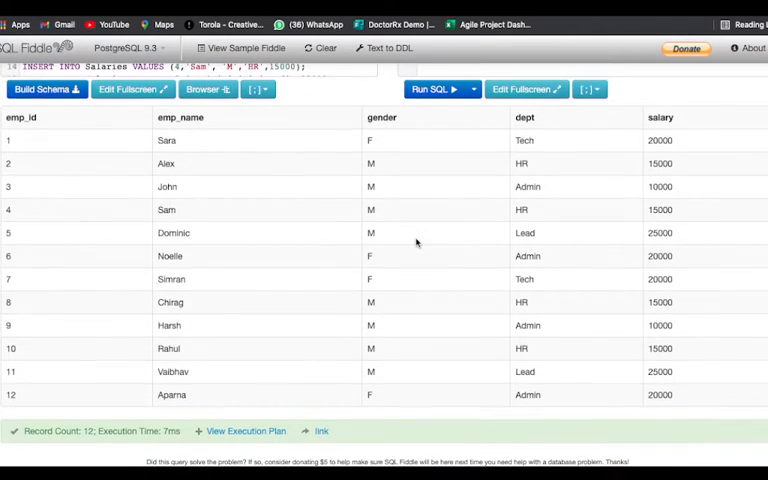
mouse_move(528, 424)
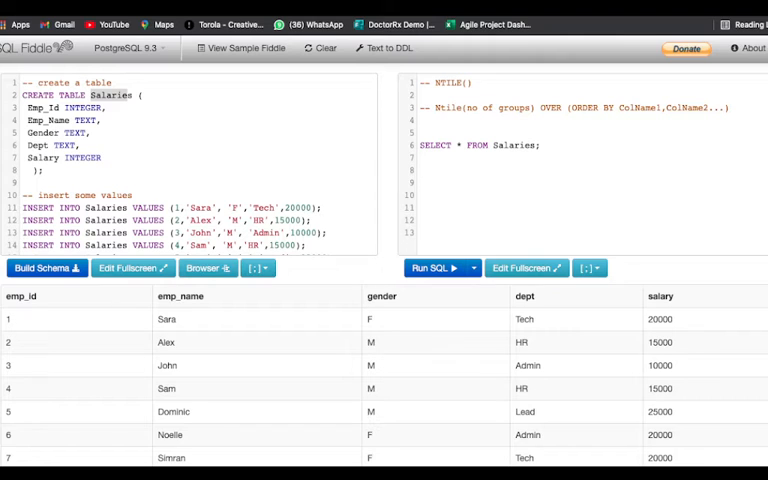
Step: Start a query selecting Emp_Name, Gender, Dept and Salary
text(Sel)
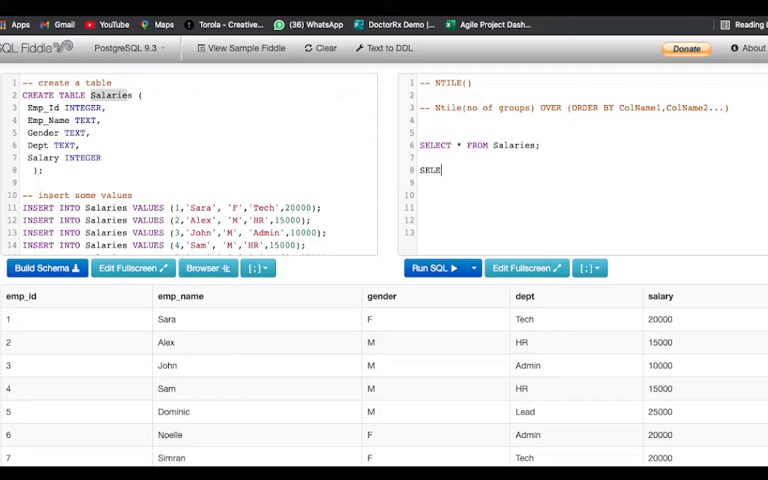
text(CT)
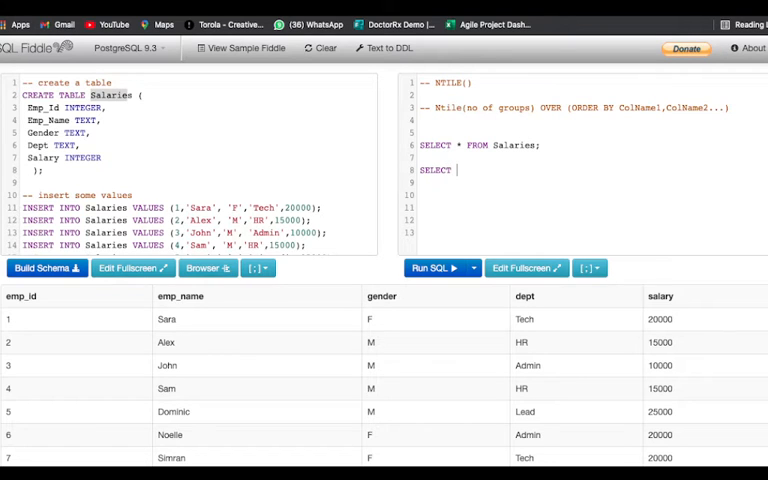
text(Emp)
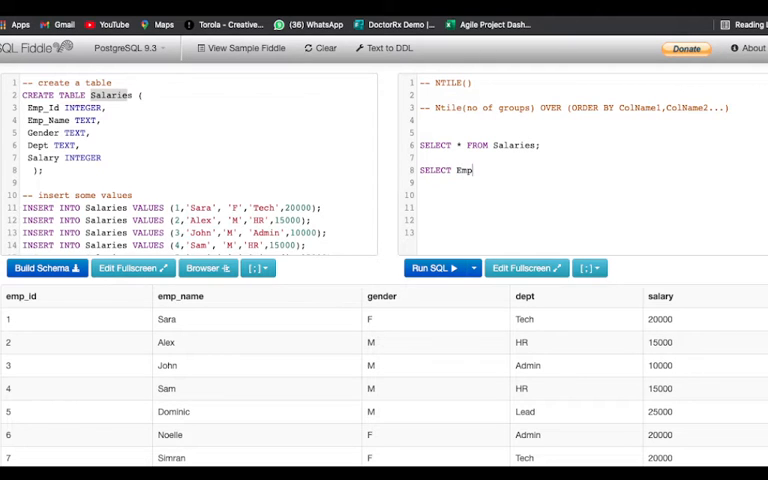
text(_N)
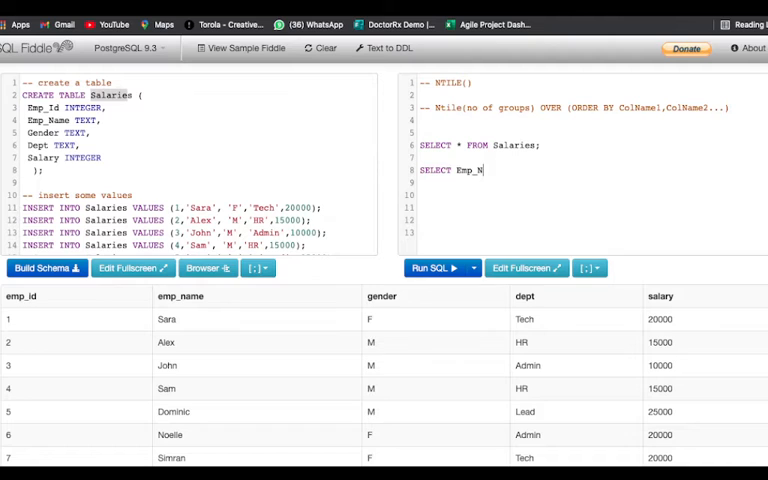
text(ame,)
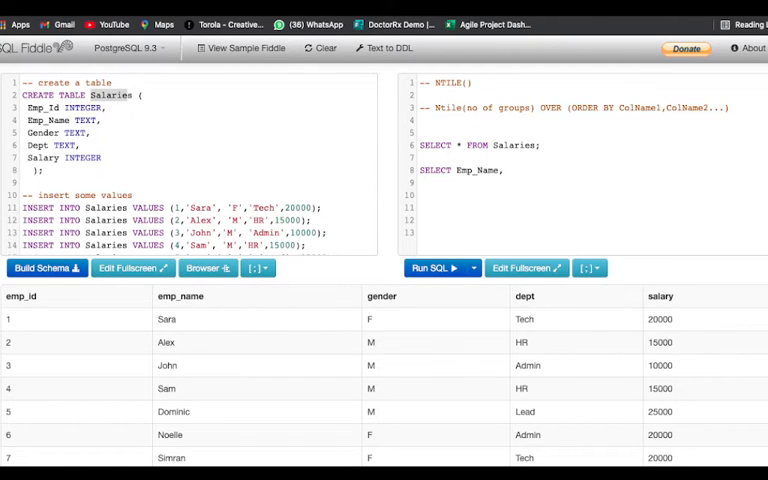
text(, G)
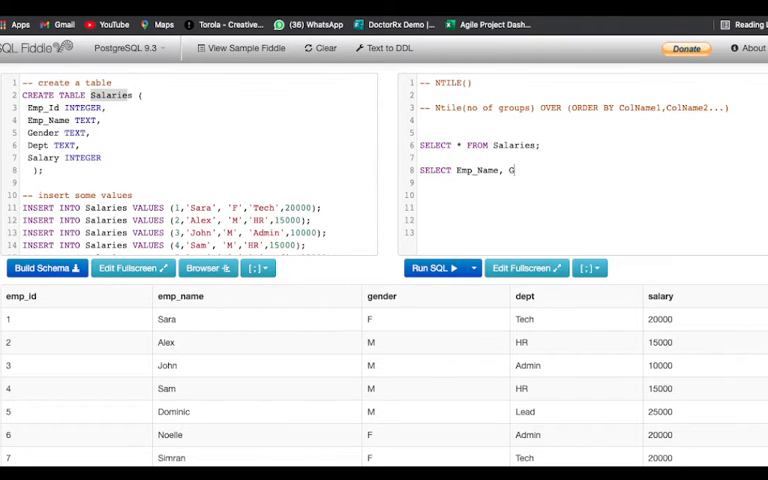
text(ender,)
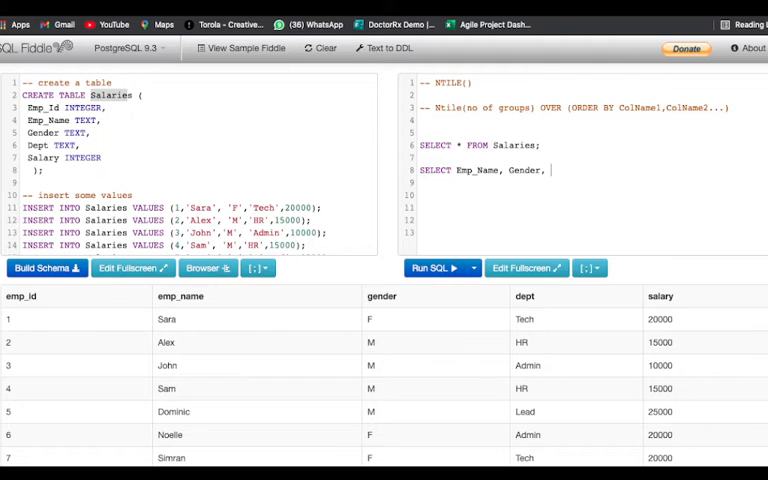
text(Dept,)
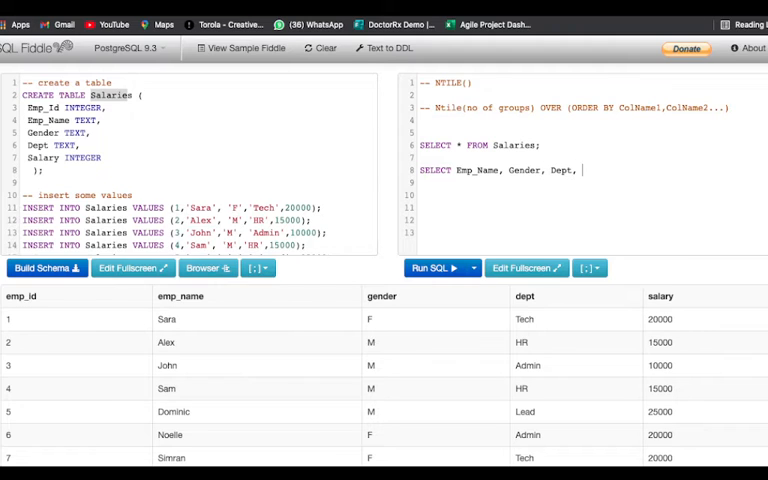
text(Salary,)
text(Ntile())
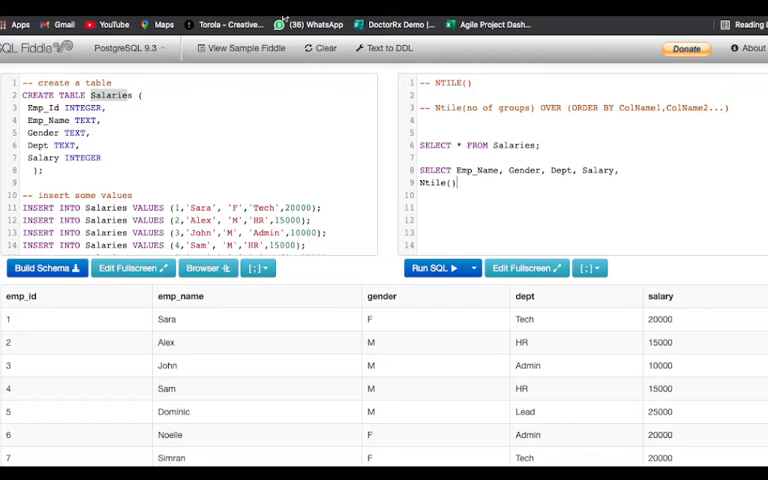
scroll(down, 3)
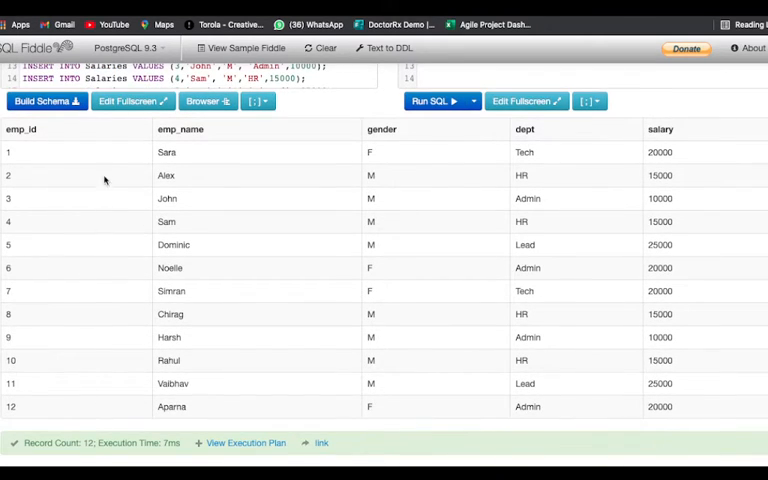
mouse_move(120, 406)
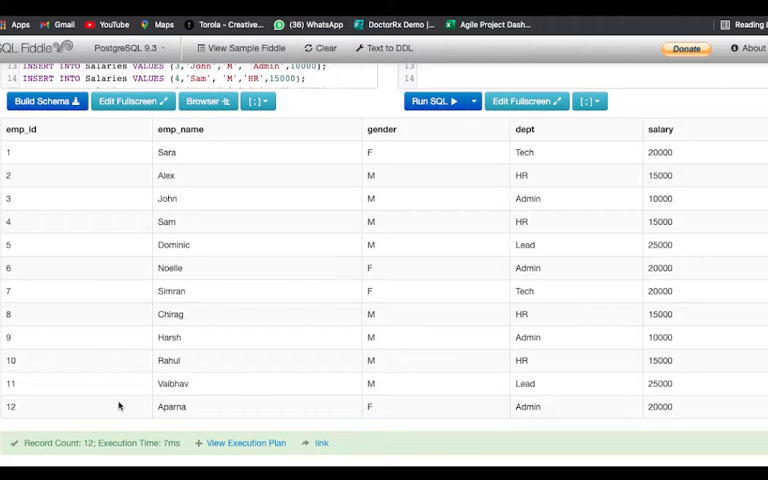
mouse_move(270, 220)
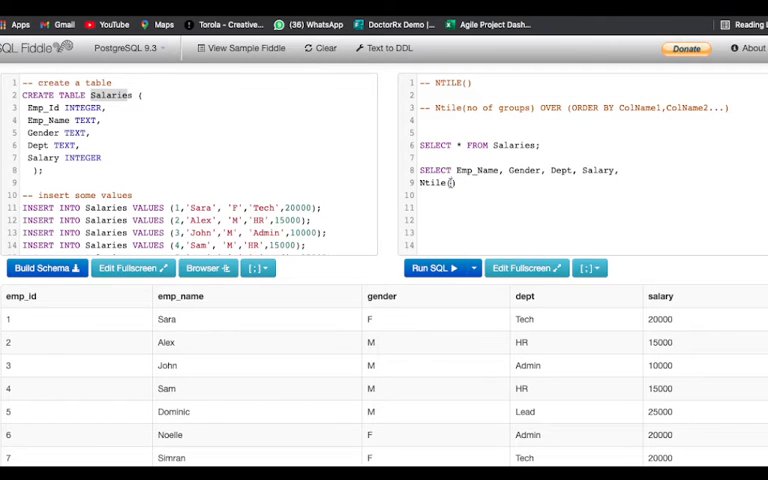
Step: Add Ntile(2) OVER (ORDER BY Salary) as [group] FROM Salaries to the query
text(2)
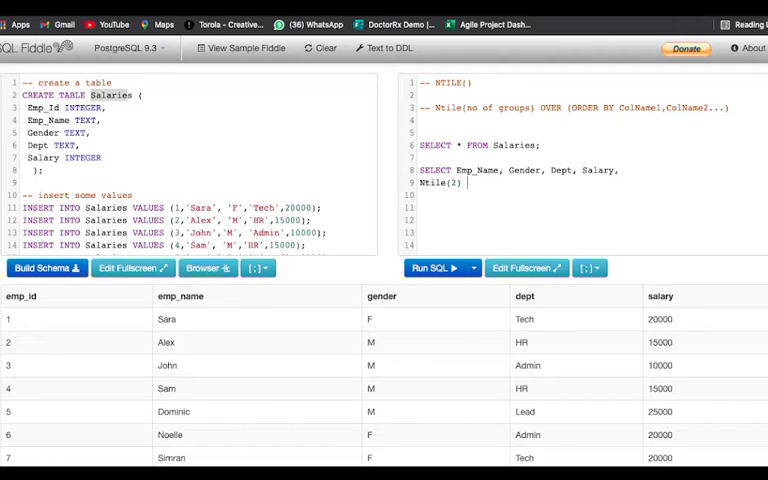
text(OVER)
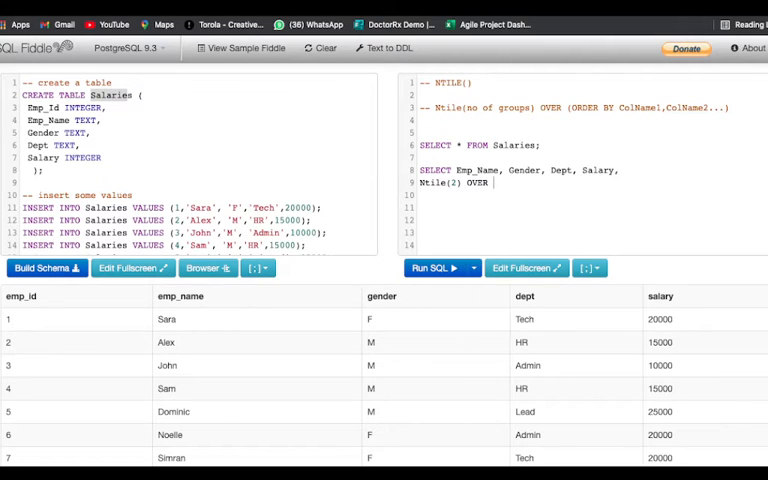
text(())
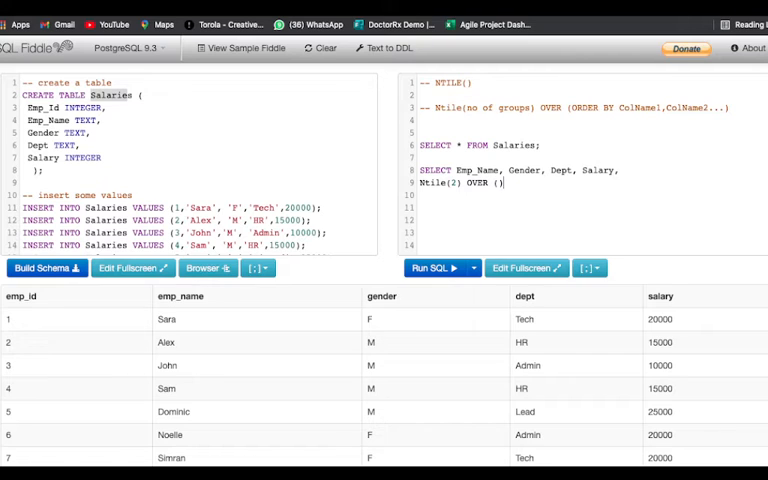
text(ORDER BY)
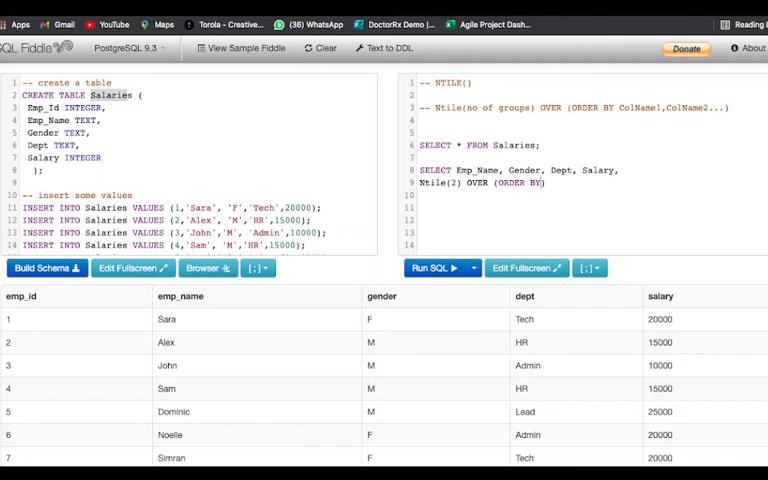
text(S)
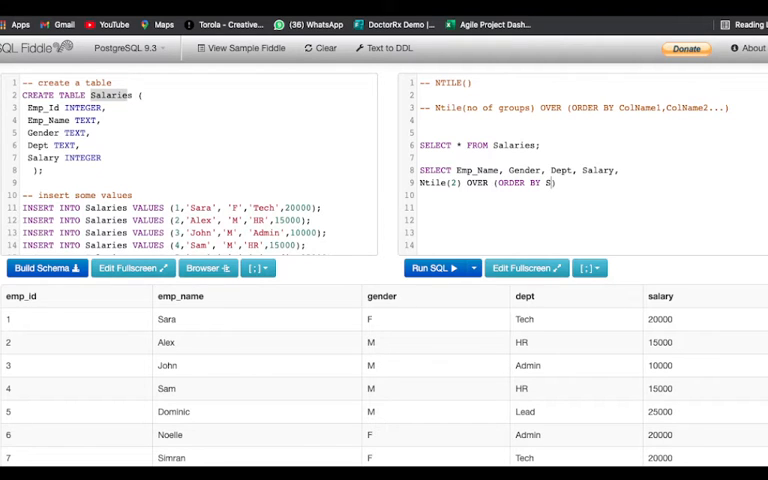
text(alary))
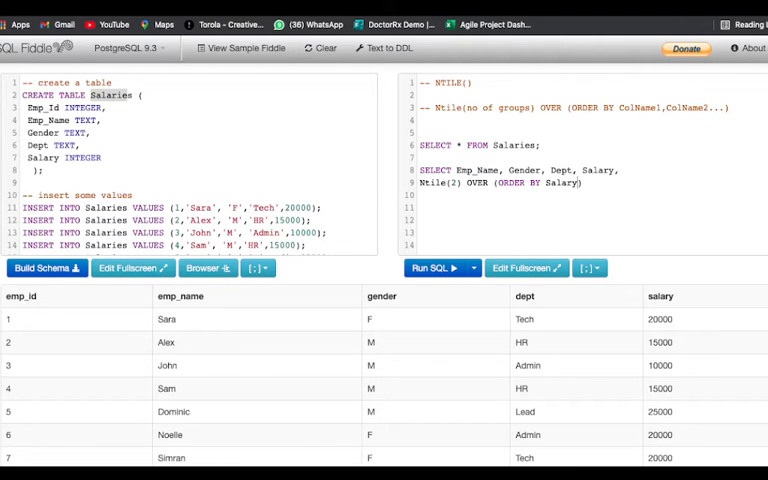
text(as)
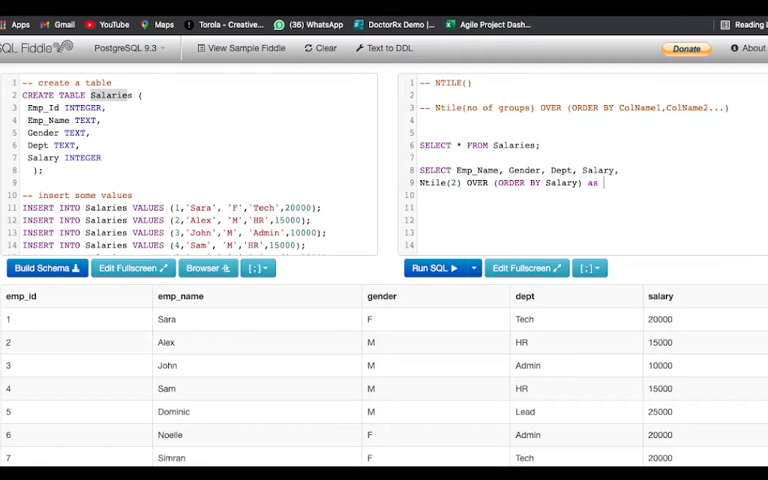
text(ntilke)
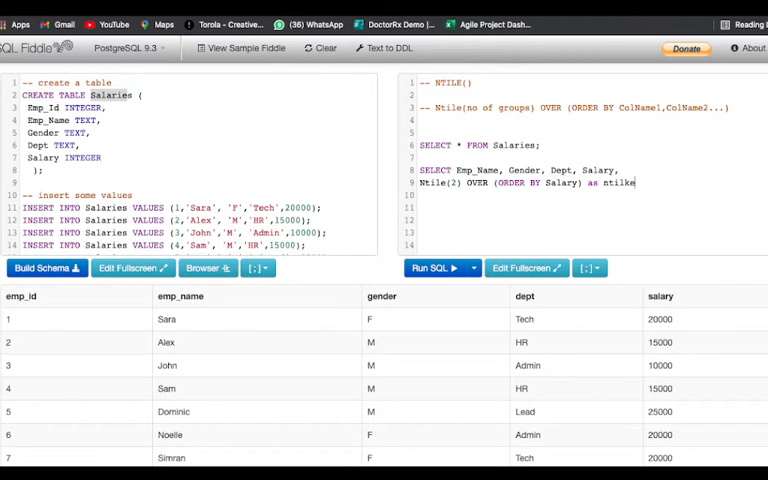
key(Backspace)
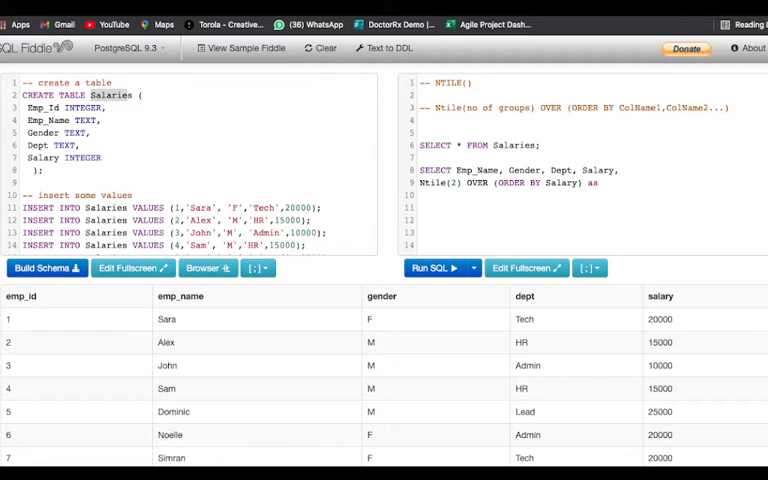
text(group)
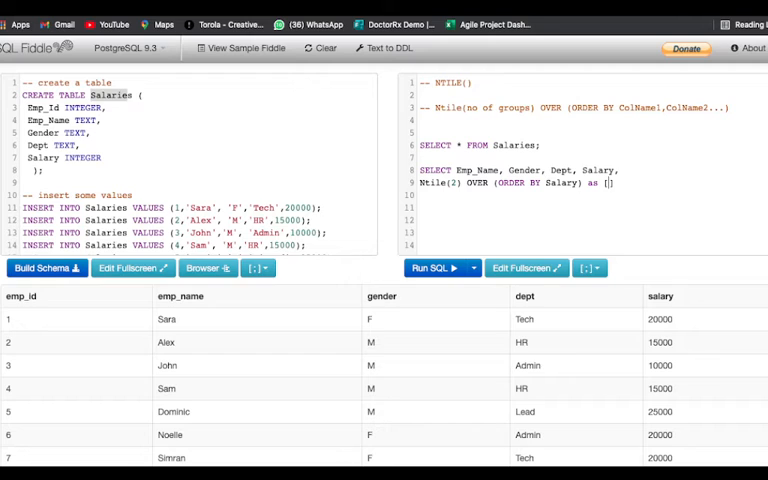
text(group)
text(FROM S)
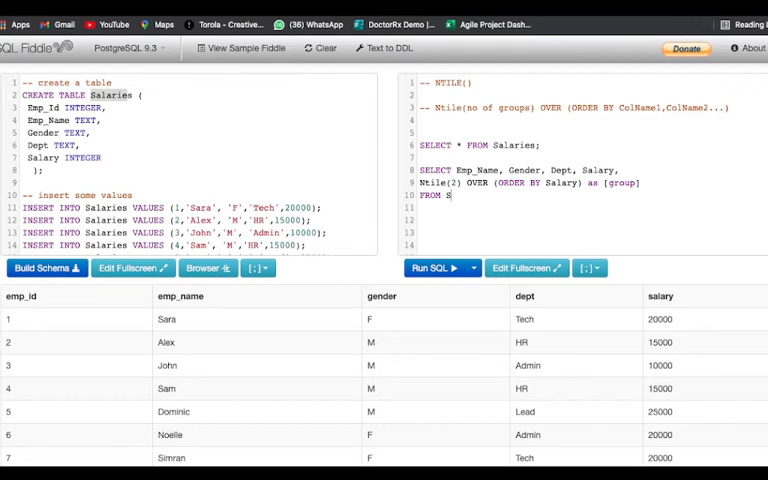
text(alaries;)
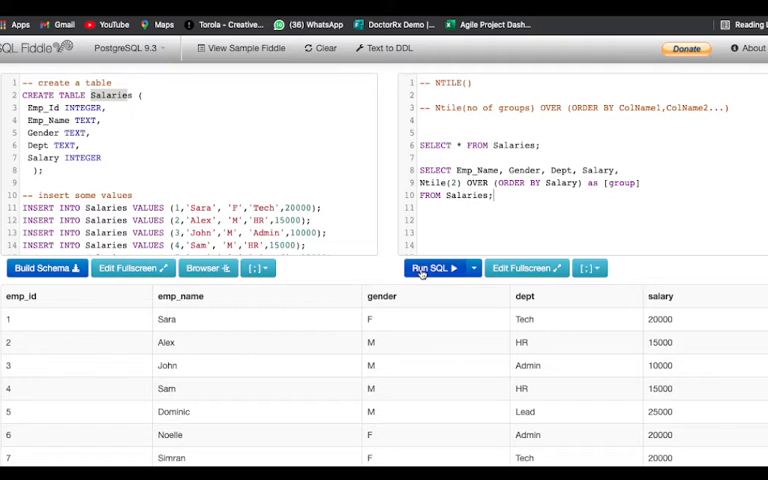
Step: Rename the alias to ntile and run the query to see the twelve-row grouped result
click(430, 268)
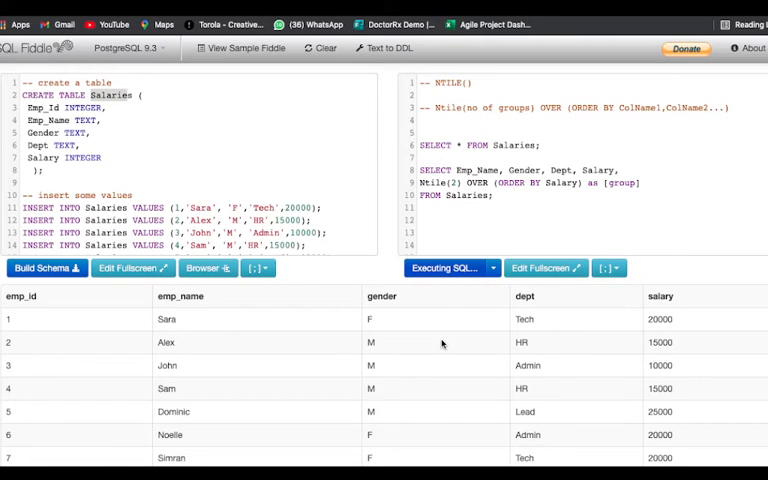
scroll(down, 3)
text(n)
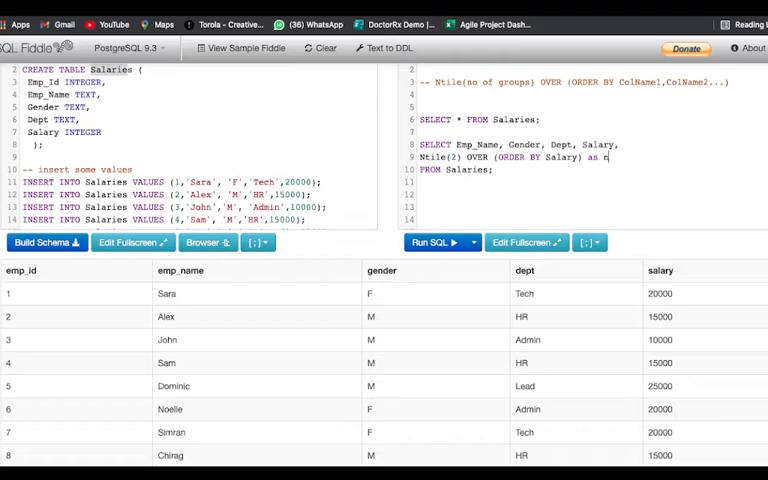
text(tile)
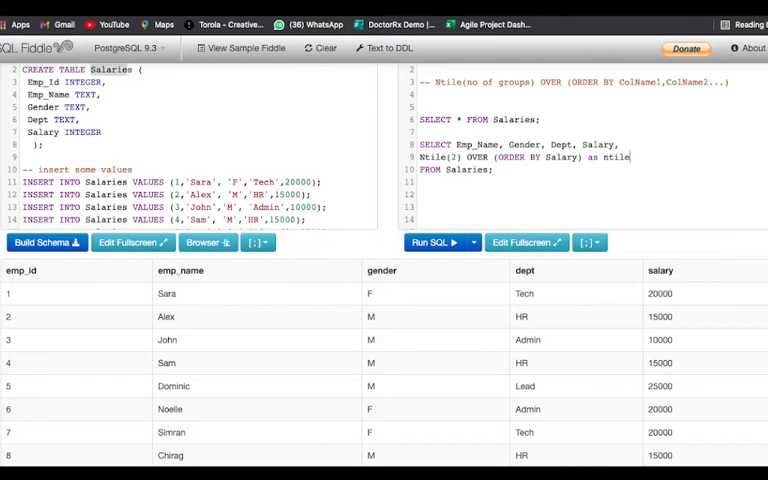
click(436, 242)
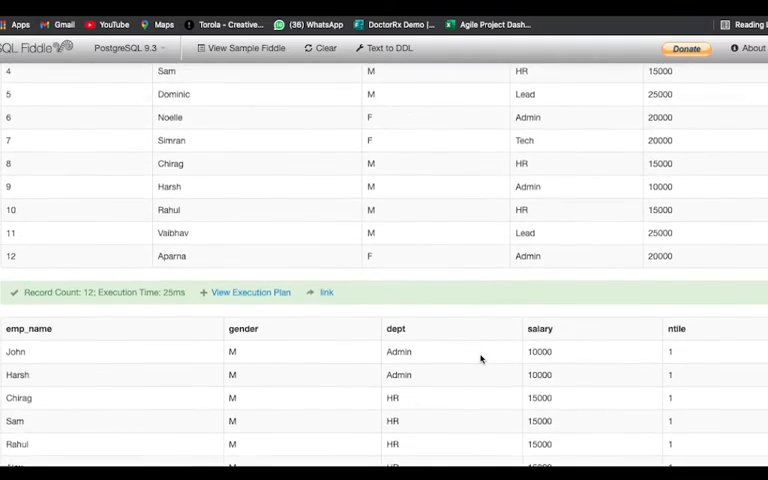
scroll(down, 3)
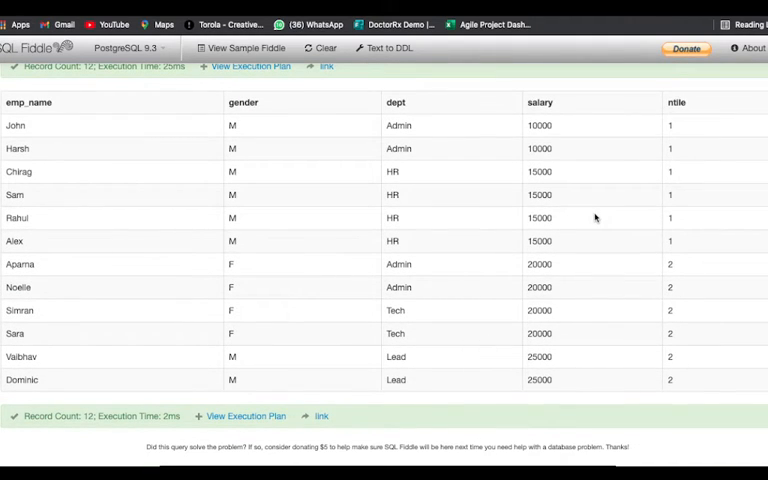
mouse_move(238, 310)
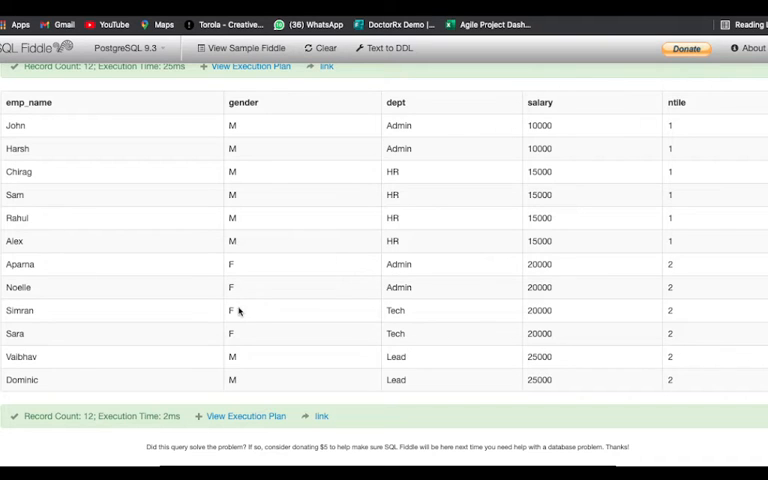
mouse_move(410, 212)
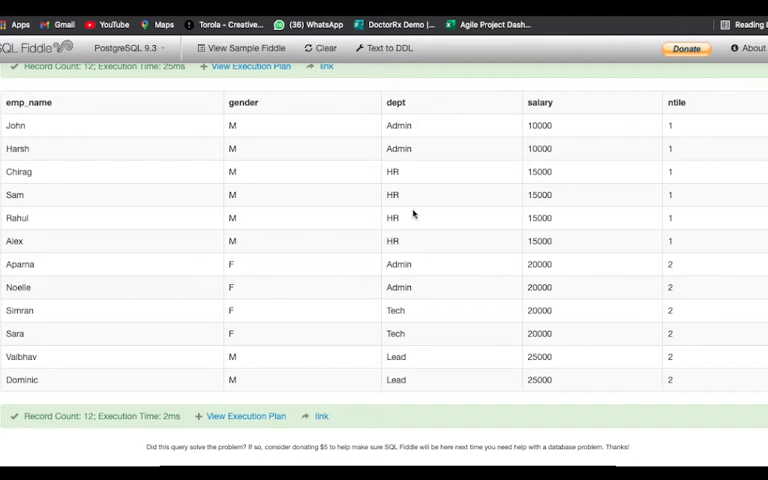
mouse_move(684, 170)
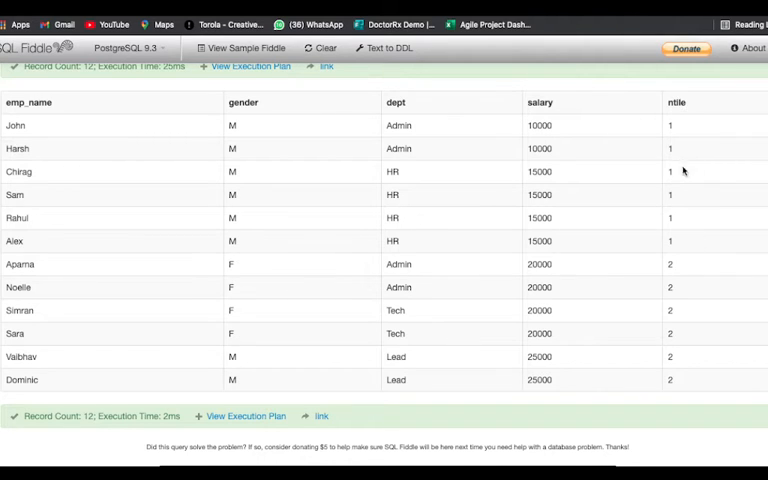
mouse_move(698, 136)
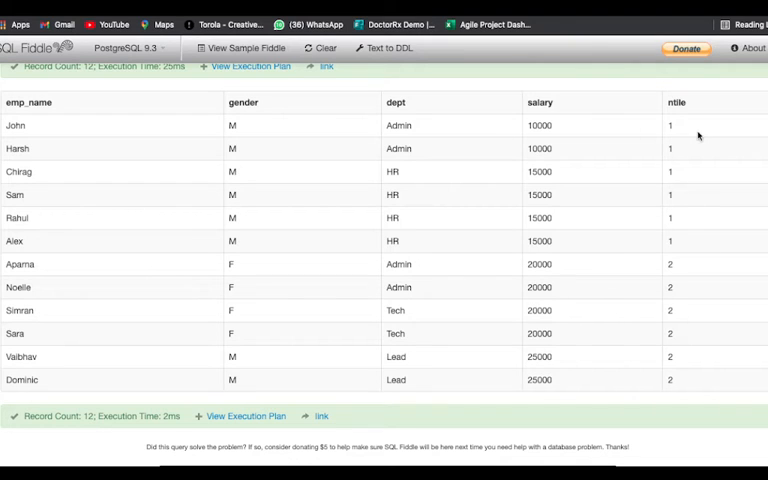
mouse_move(704, 284)
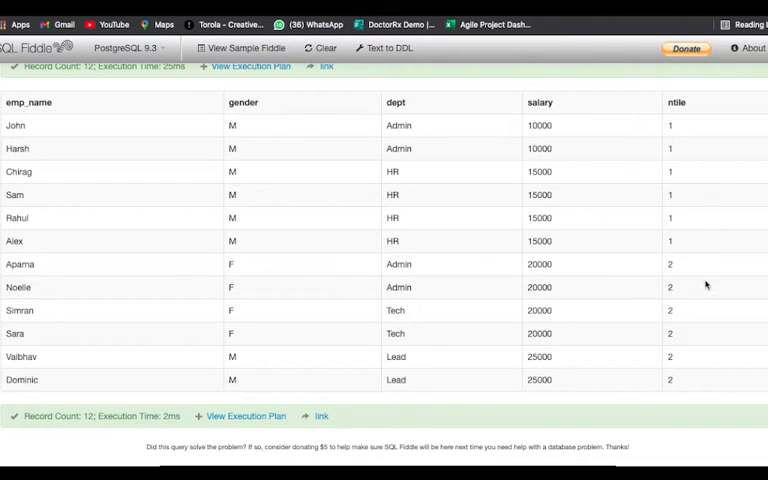
mouse_move(712, 356)
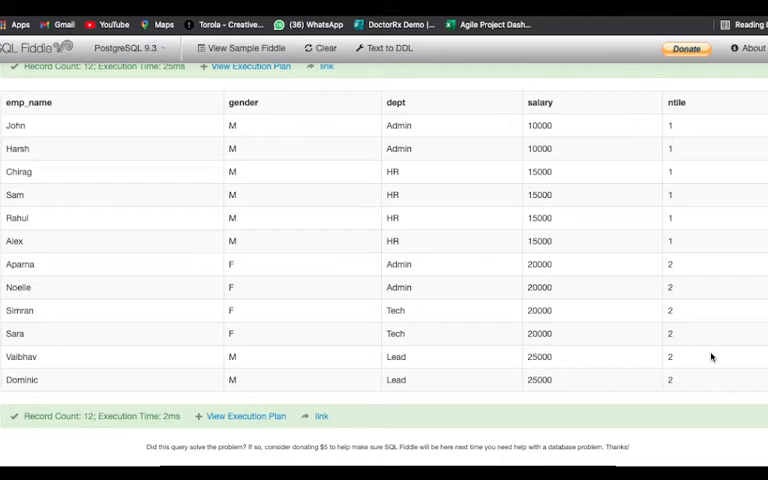
mouse_move(680, 144)
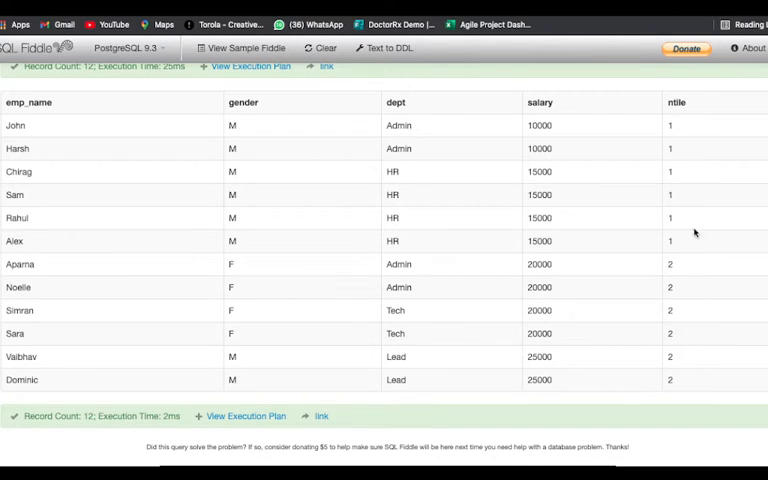
mouse_move(676, 106)
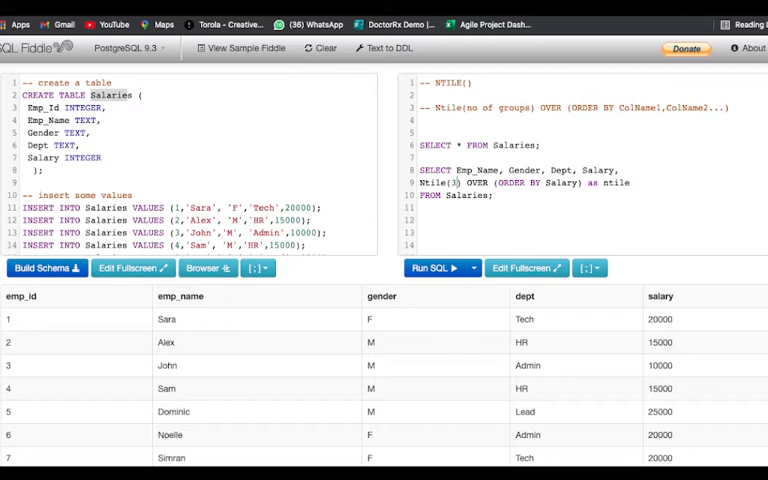
Step: Rerun the query to see employees numbered into salary groups 1 to 3
click(436, 268)
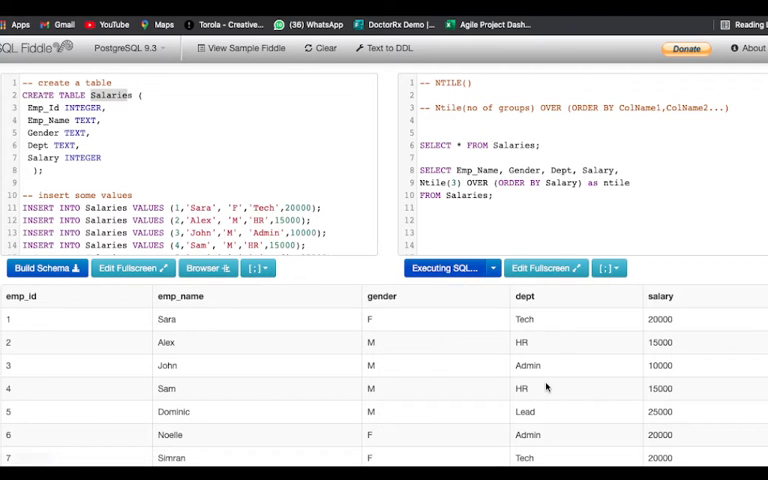
click(444, 268)
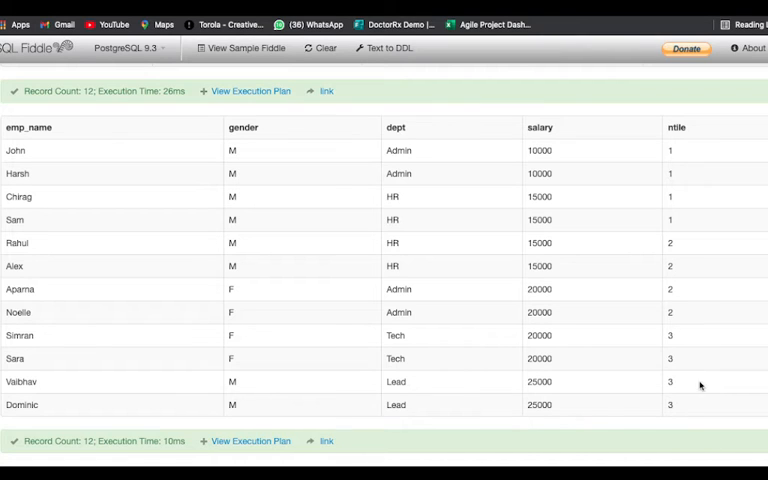
mouse_move(690, 198)
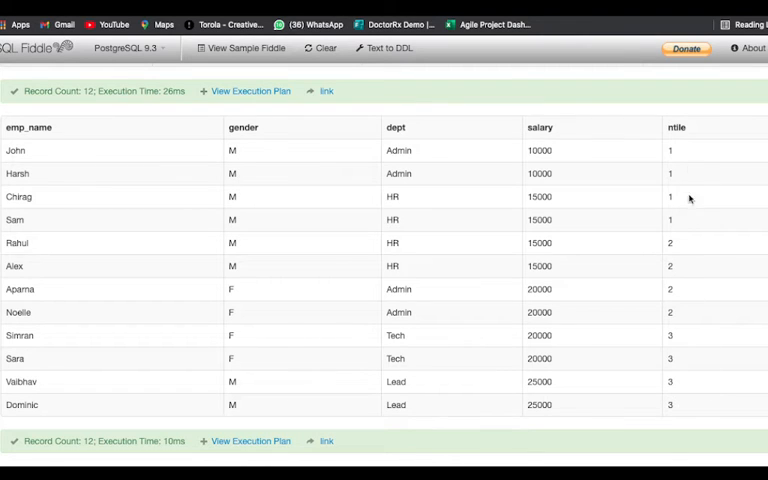
mouse_move(696, 152)
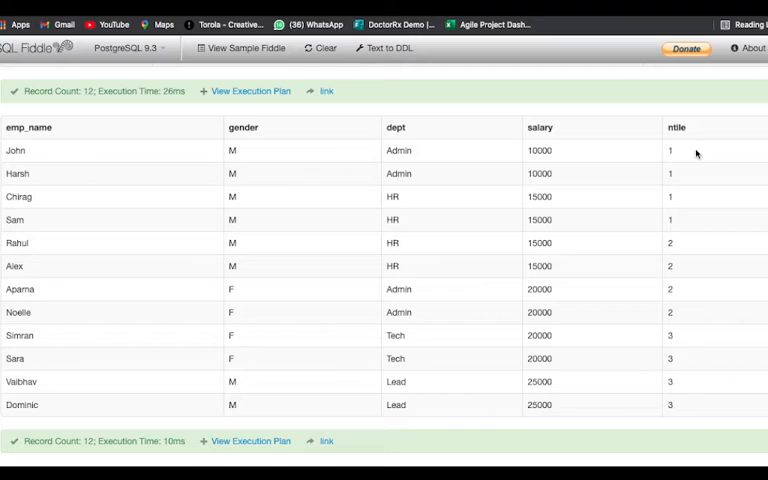
mouse_move(700, 224)
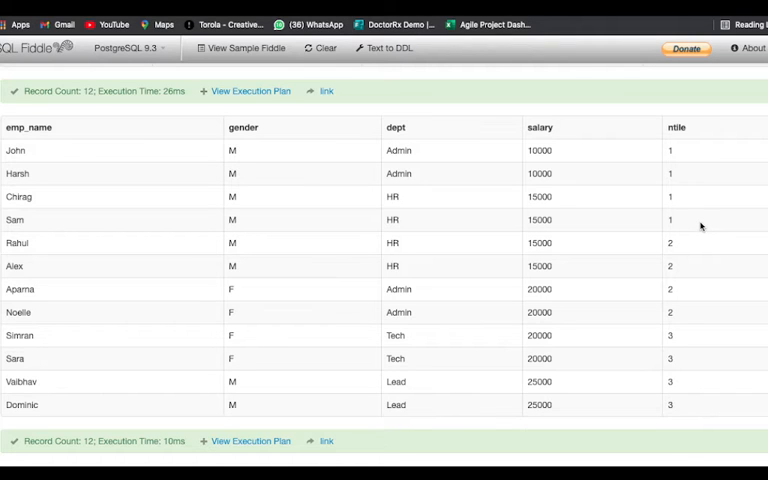
mouse_move(688, 148)
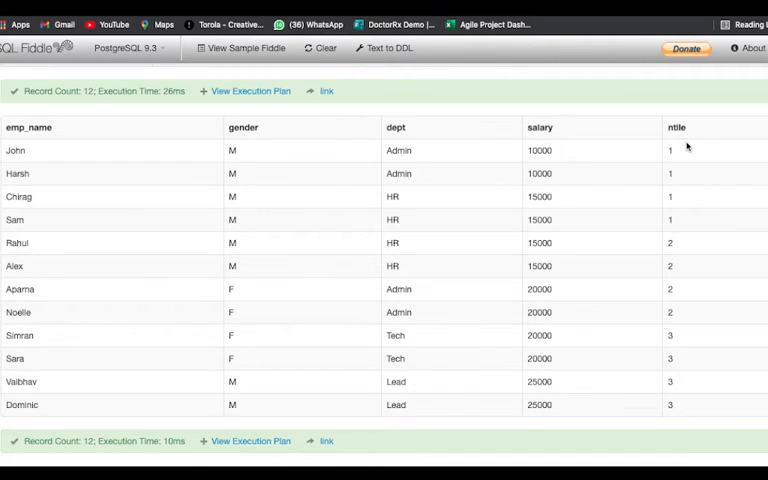
mouse_move(690, 236)
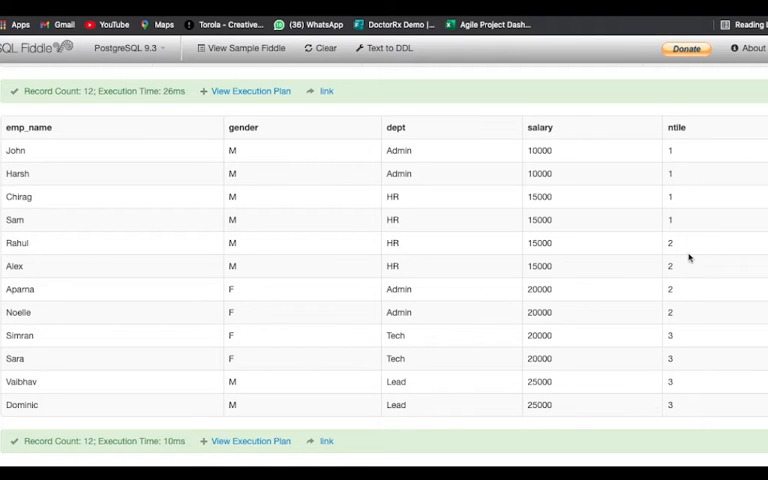
mouse_move(690, 348)
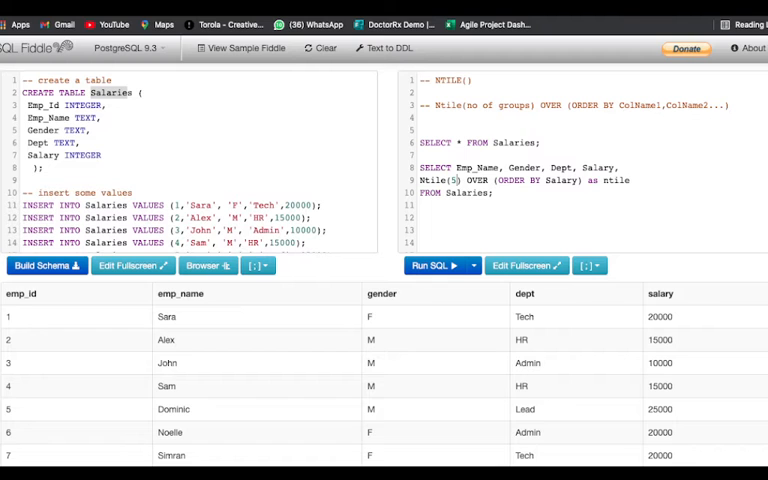
Step: Run the Ntile(5) query distributing the twelve employees across five salary groups
click(436, 264)
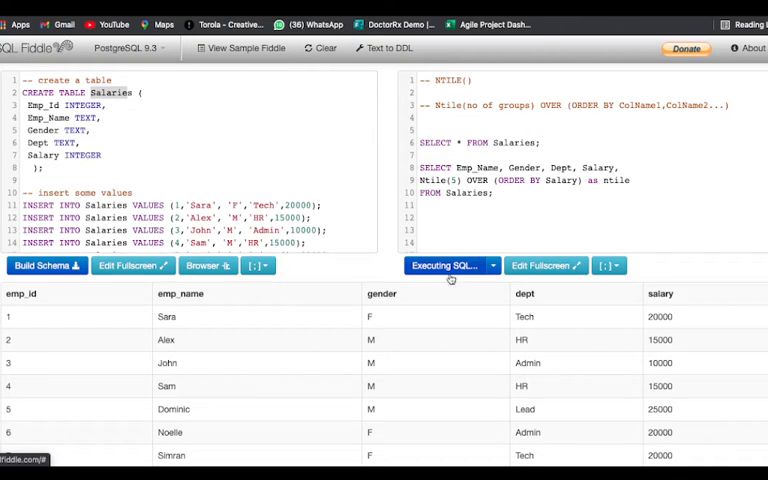
click(444, 264)
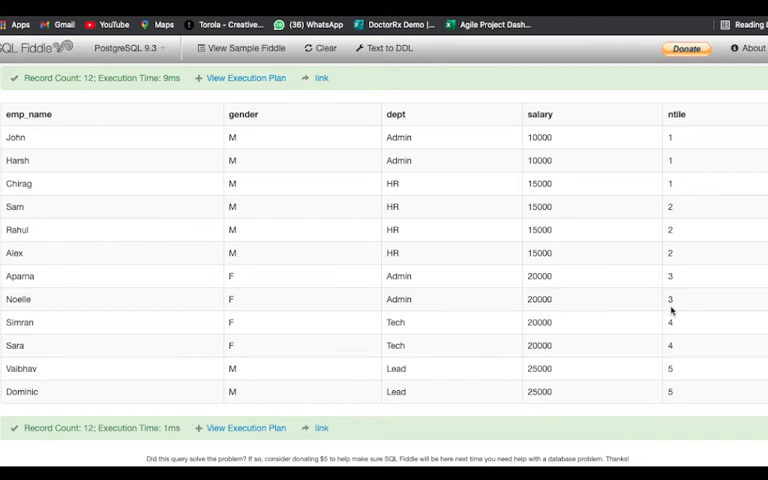
mouse_move(684, 164)
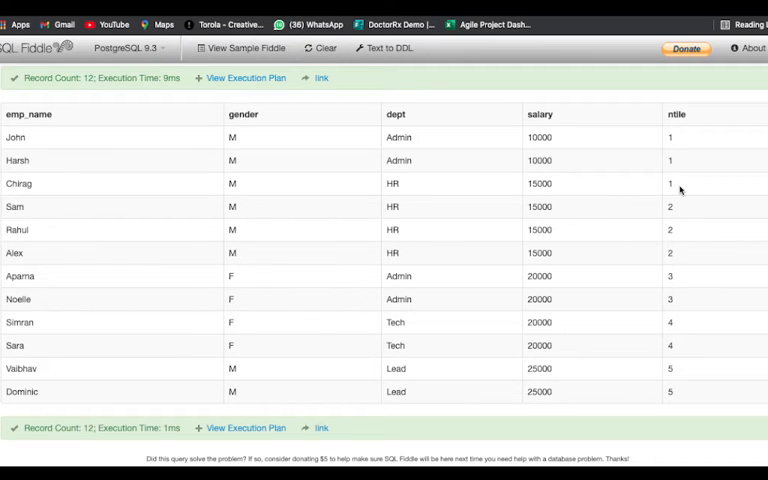
mouse_move(680, 216)
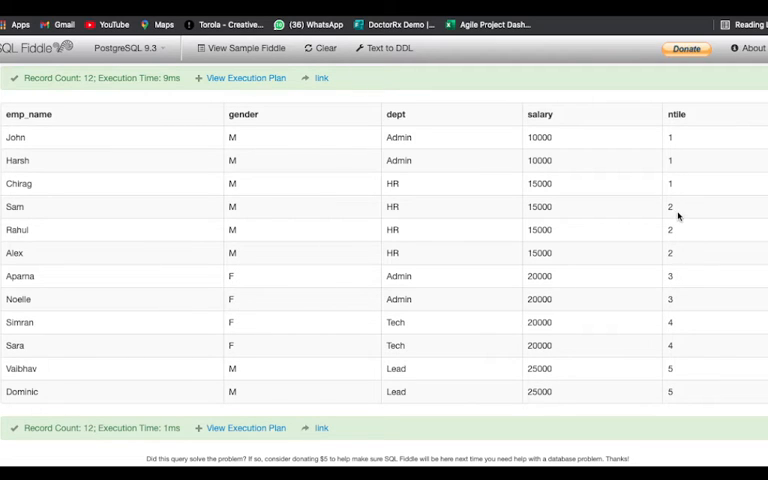
mouse_move(688, 256)
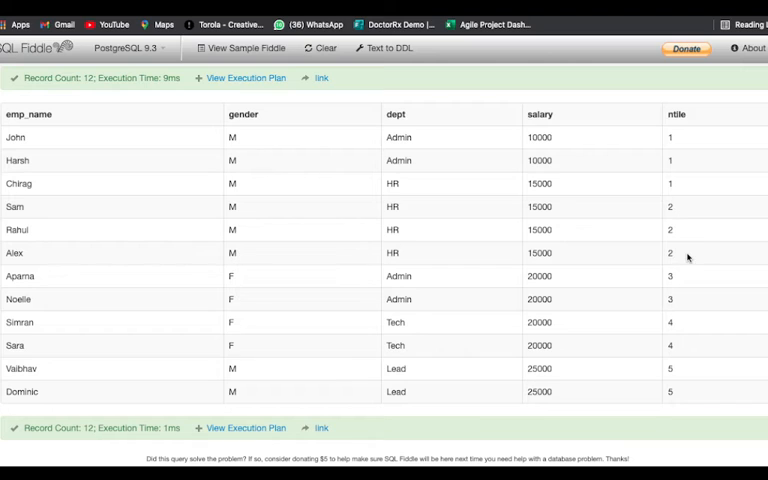
mouse_move(660, 284)
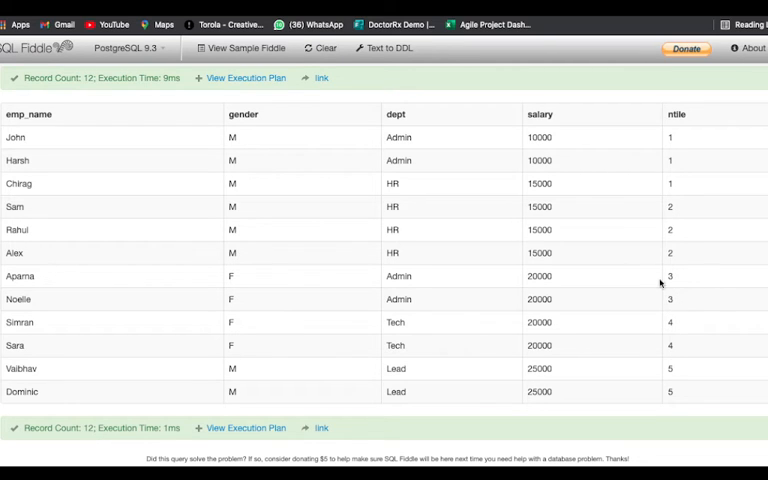
mouse_move(680, 344)
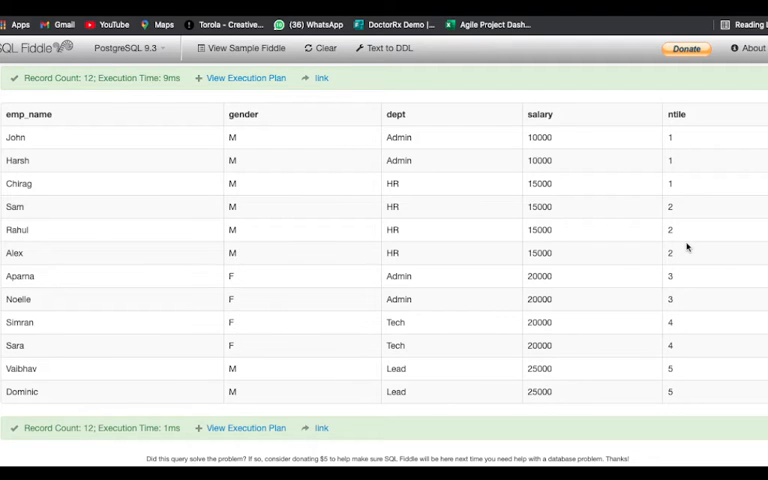
mouse_move(672, 210)
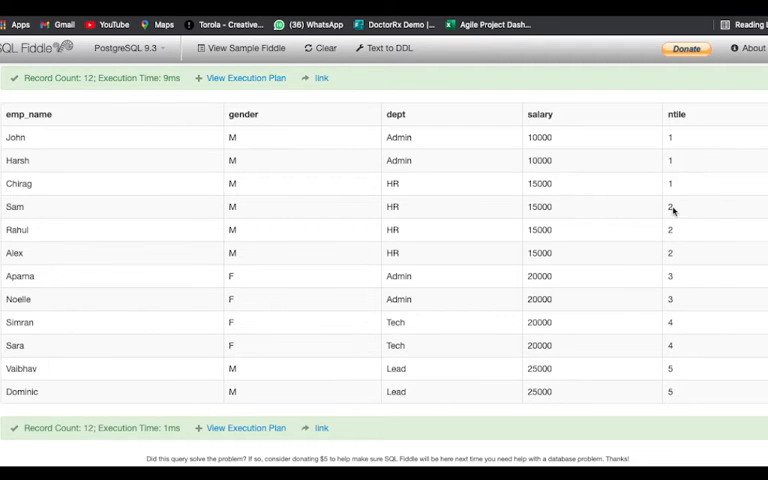
mouse_move(680, 368)
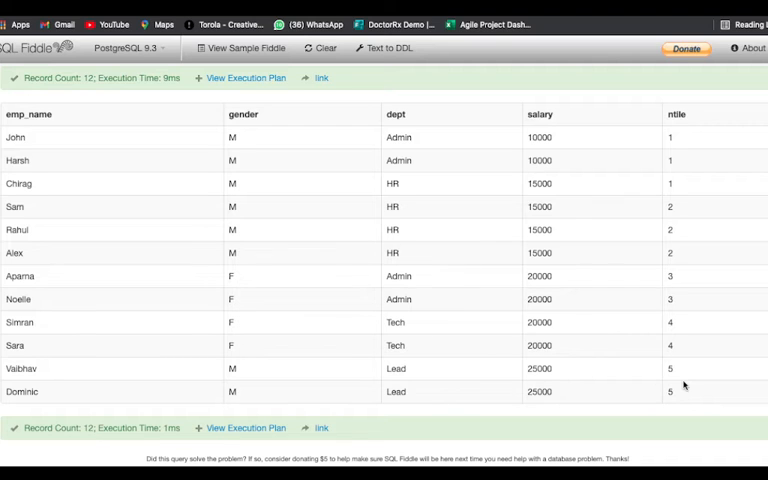
mouse_move(684, 146)
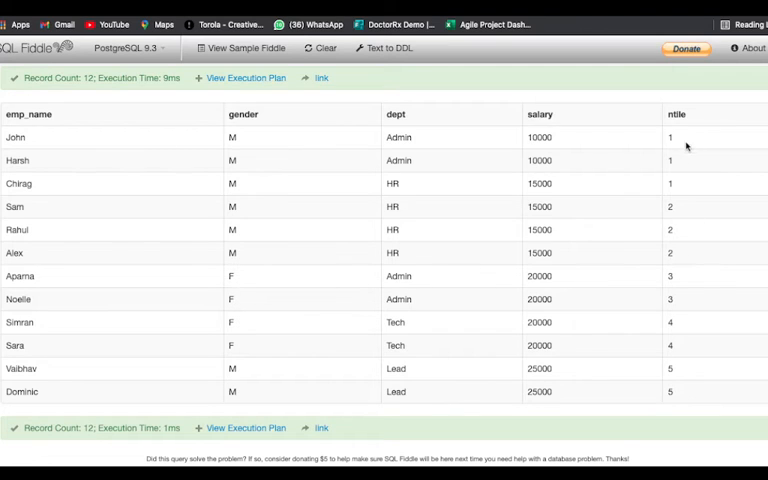
mouse_move(672, 178)
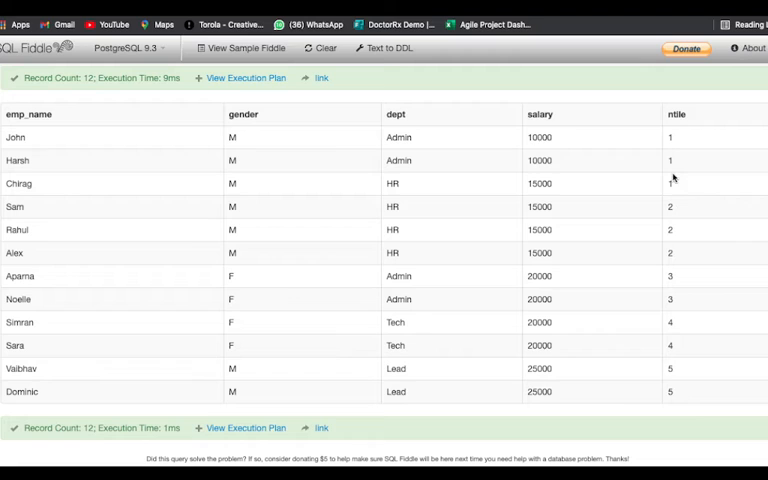
mouse_move(578, 184)
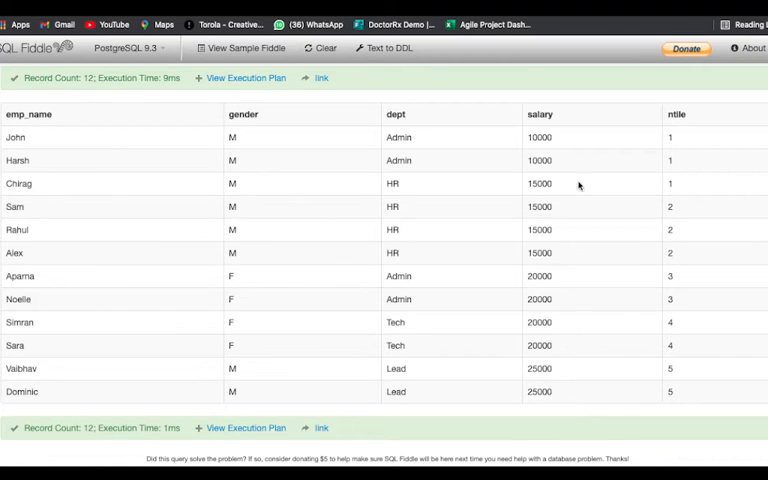
mouse_move(580, 392)
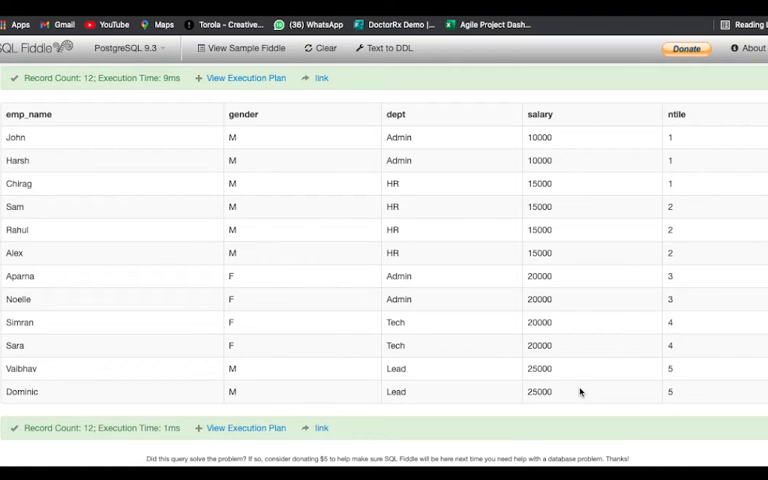
mouse_move(700, 350)
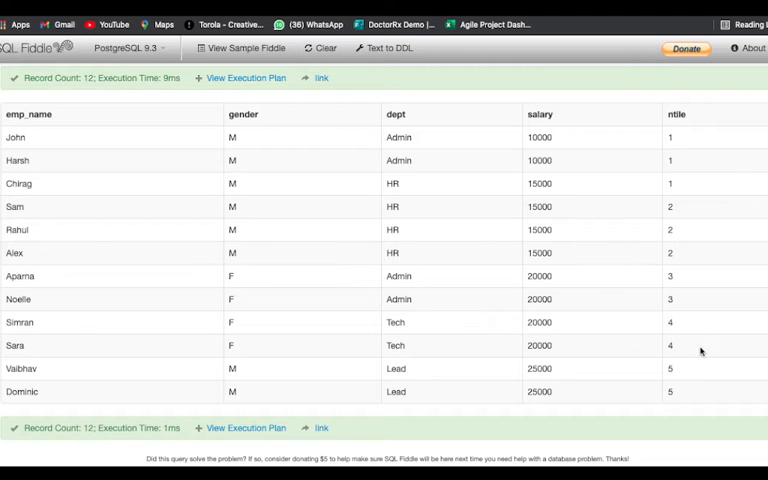
mouse_move(636, 292)
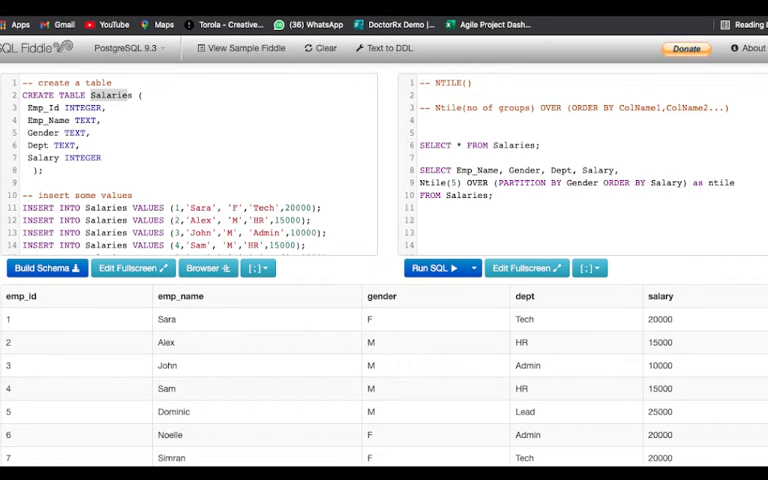
Step: Run the gender-partitioned Ntile(3) query and review numbers restarting within each gender
click(436, 268)
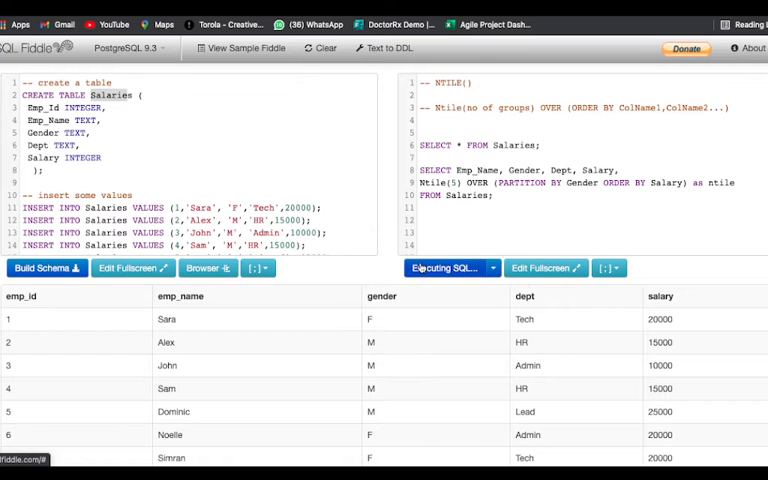
scroll(down, 3)
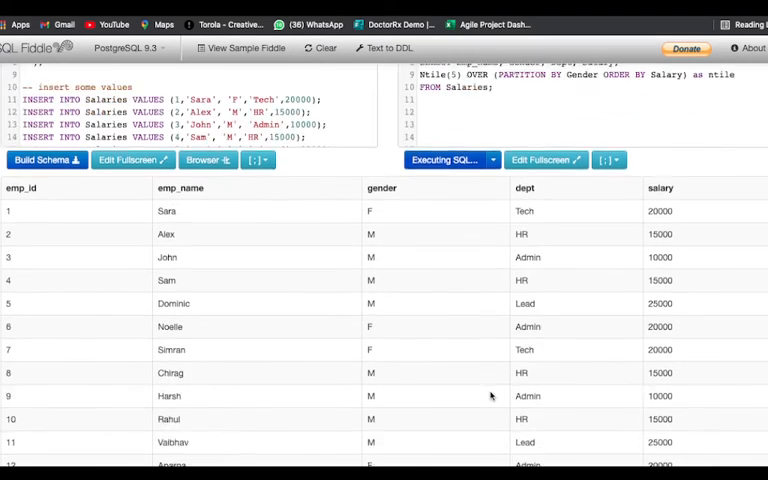
click(444, 160)
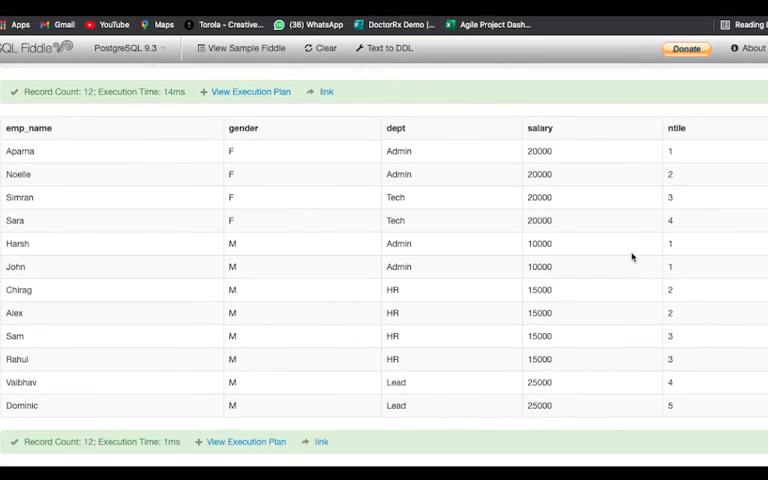
mouse_move(676, 220)
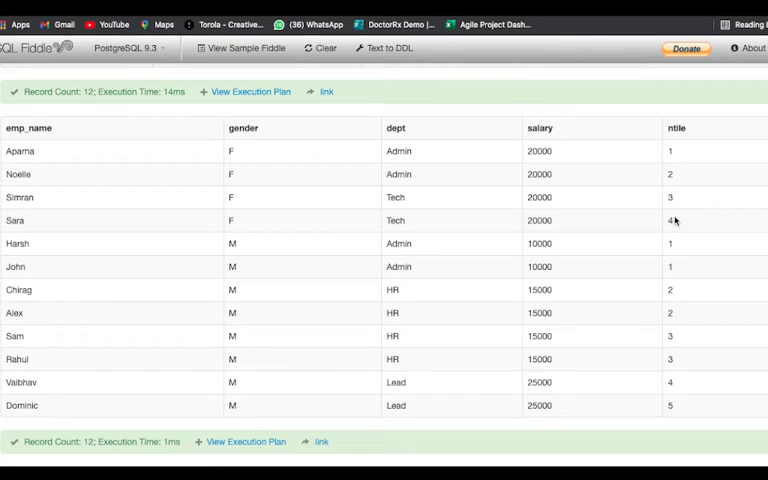
mouse_move(670, 152)
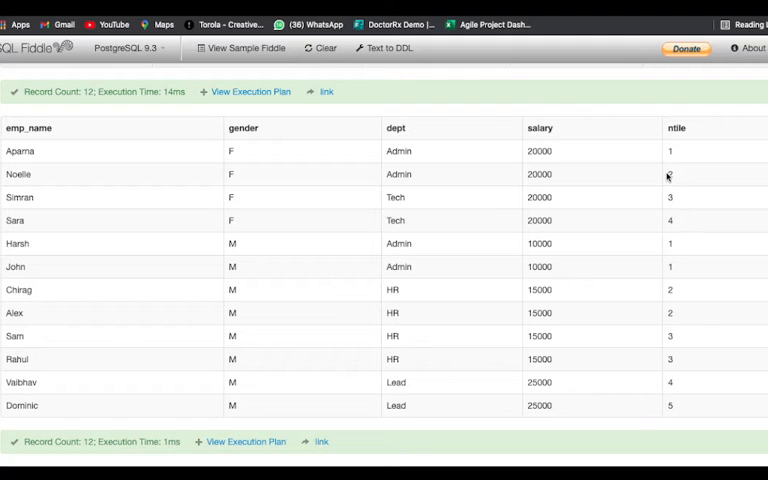
mouse_move(204, 208)
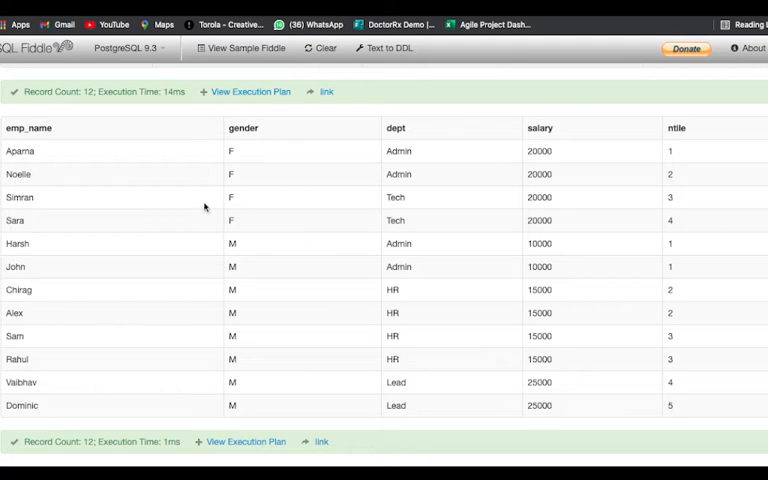
mouse_move(208, 164)
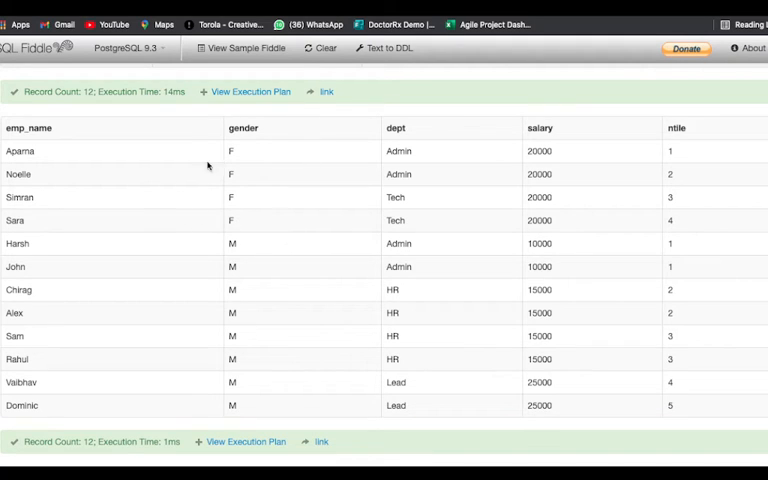
mouse_move(504, 180)
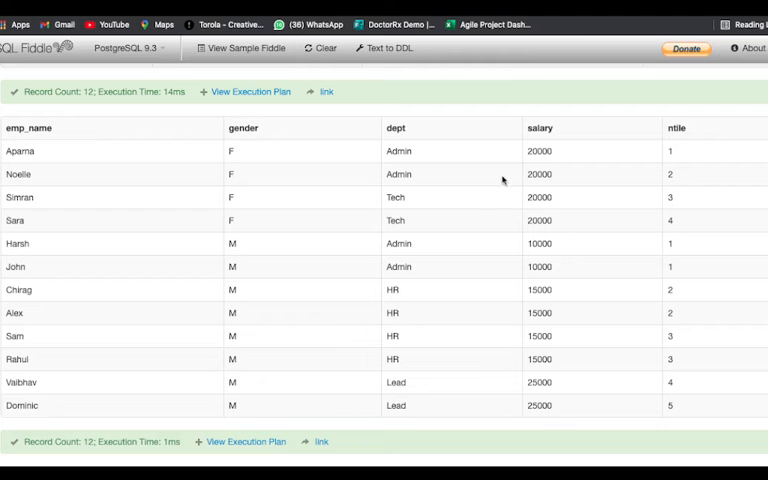
mouse_move(548, 150)
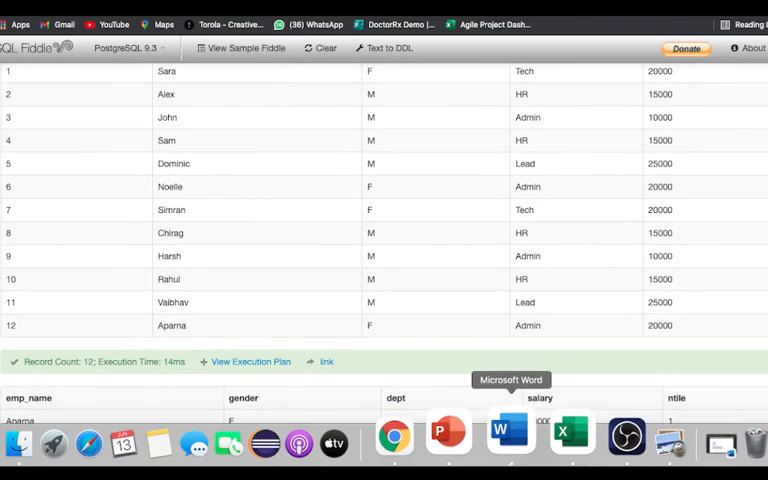
scroll(down, 3)
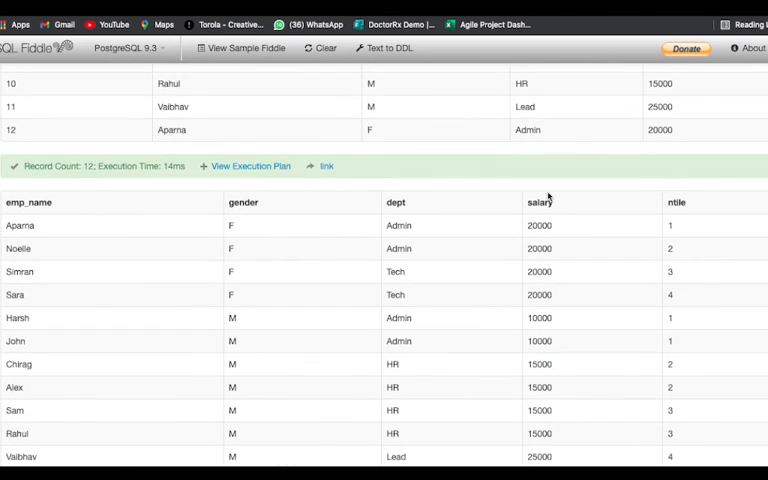
mouse_move(678, 246)
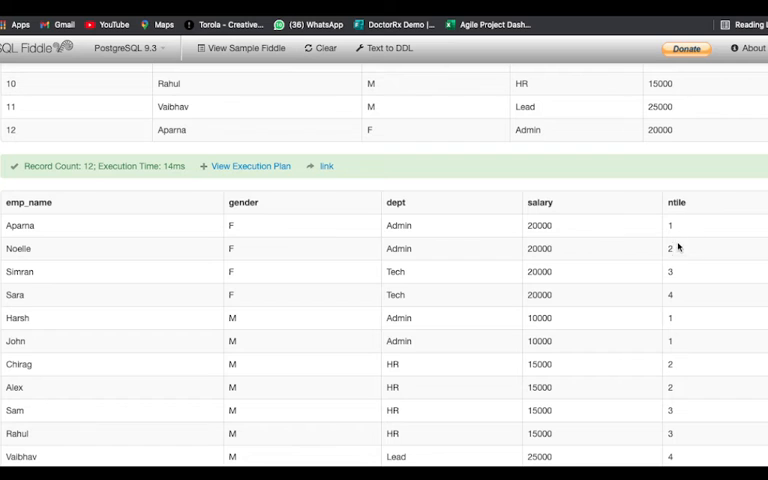
mouse_move(680, 290)
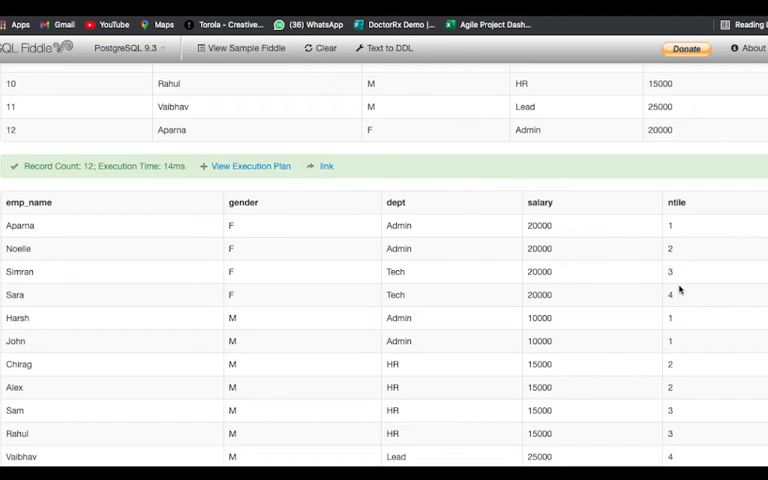
scroll(down, 3)
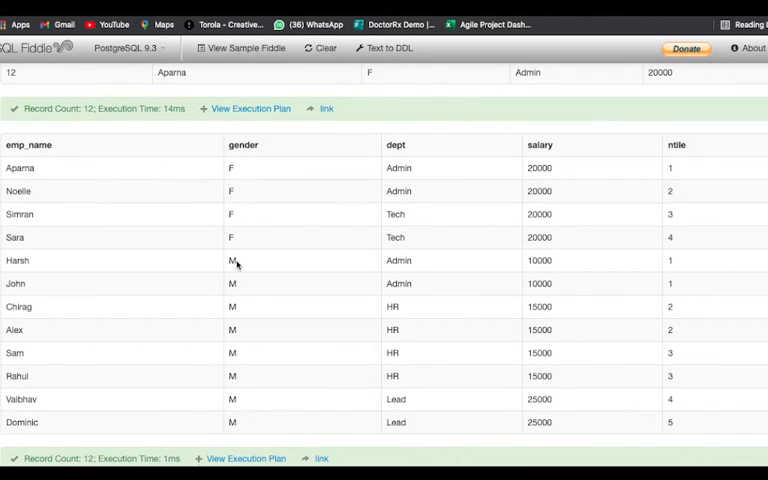
mouse_move(232, 260)
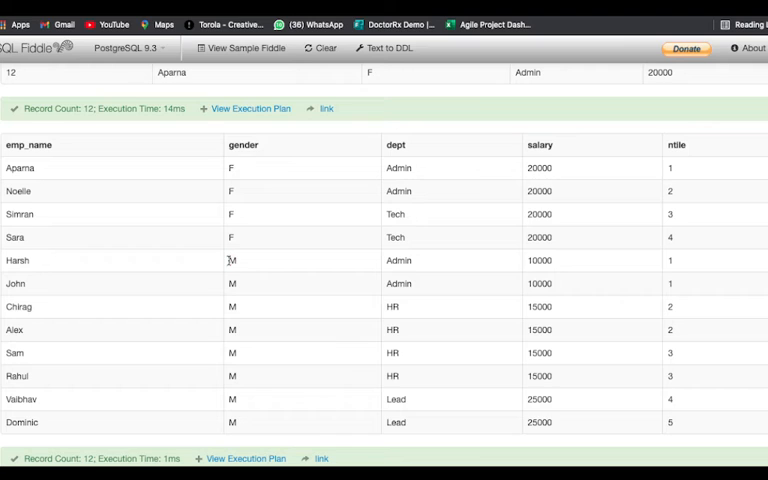
mouse_move(686, 266)
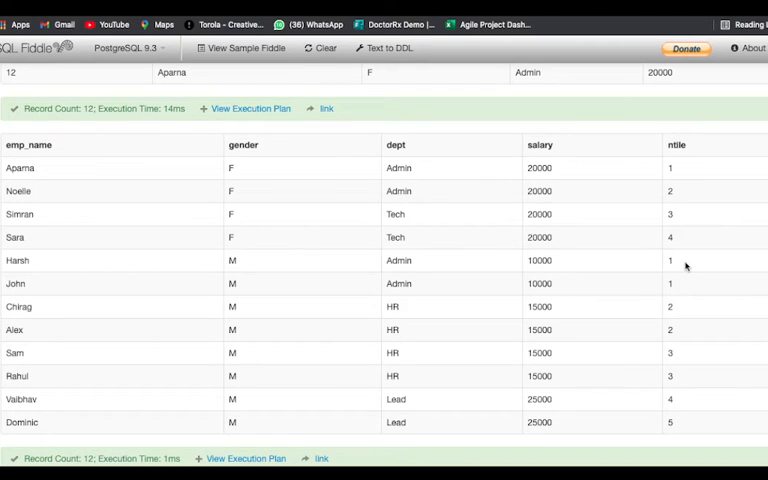
mouse_move(680, 260)
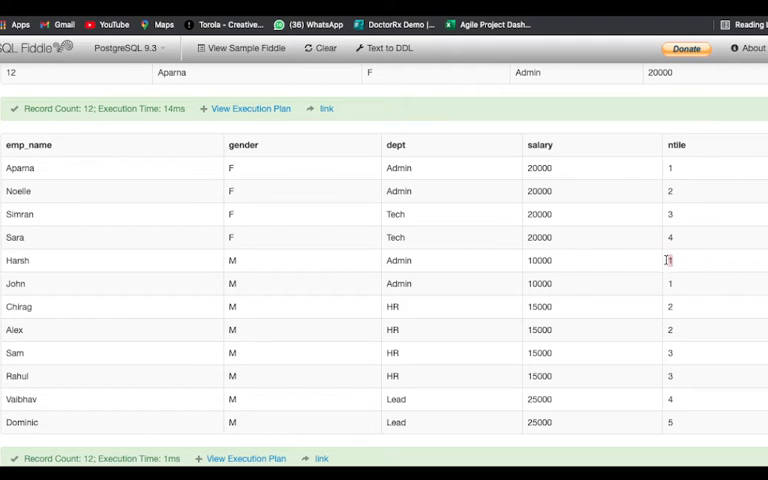
mouse_move(558, 252)
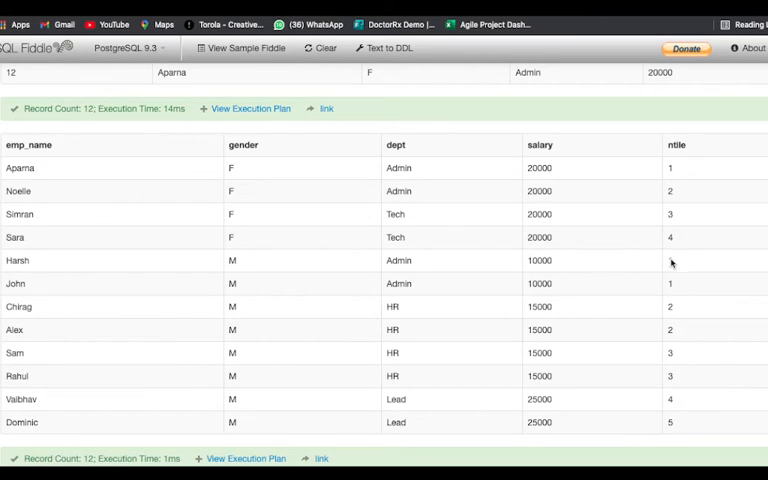
mouse_move(680, 402)
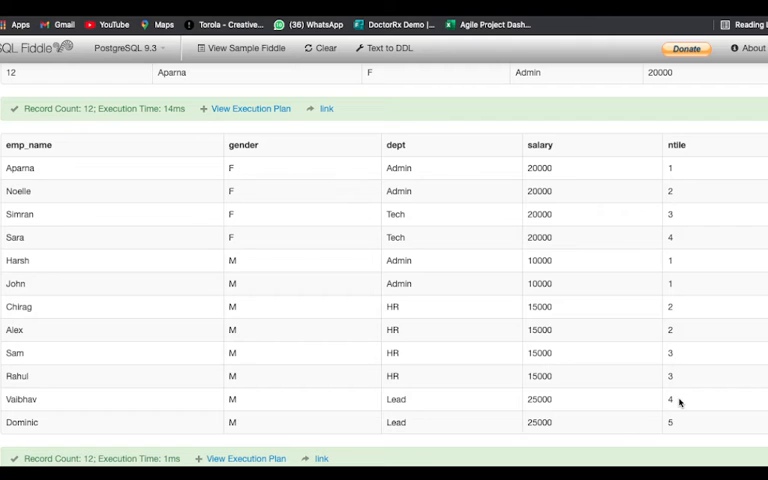
mouse_move(670, 380)
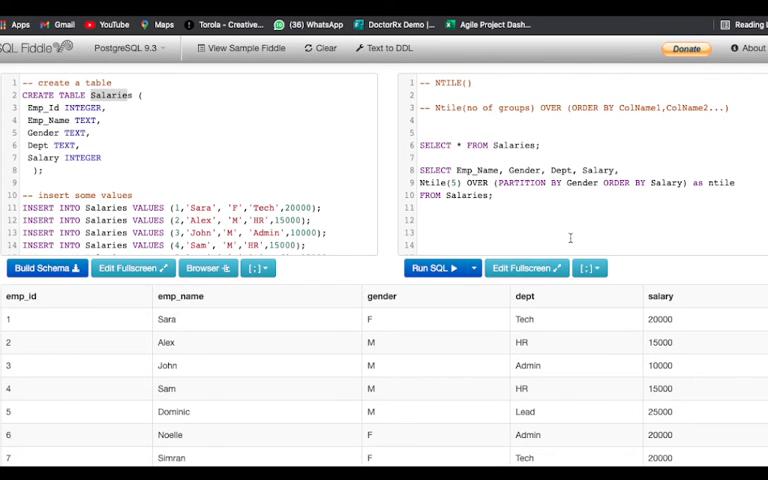
mouse_move(472, 118)
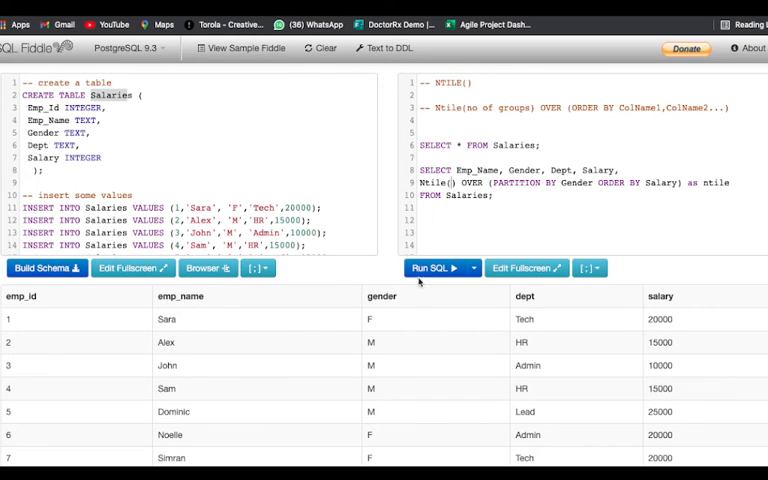
Step: Run NTILE with no group count to get the 'function ntile() does not exist' error
click(436, 268)
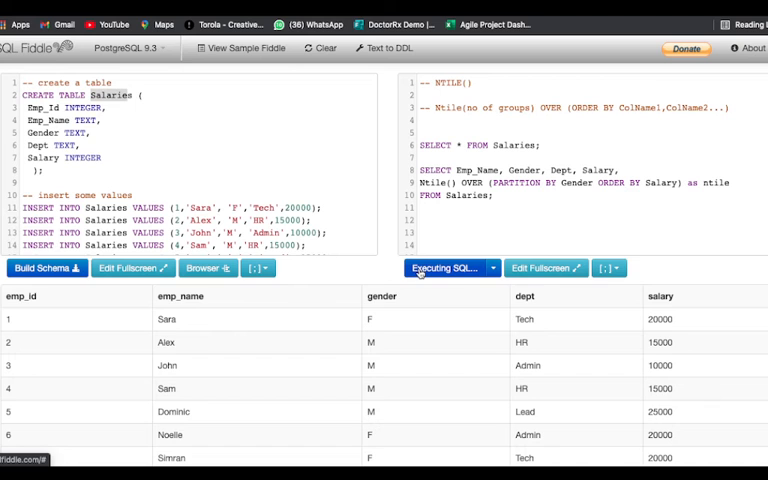
click(430, 268)
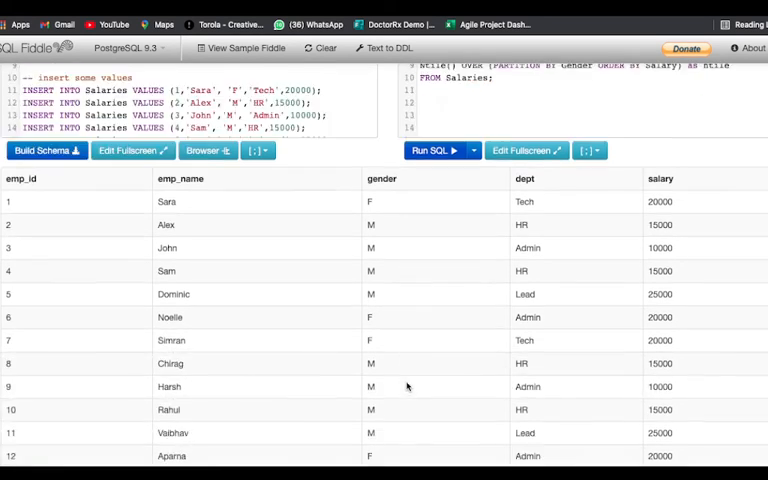
click(428, 150)
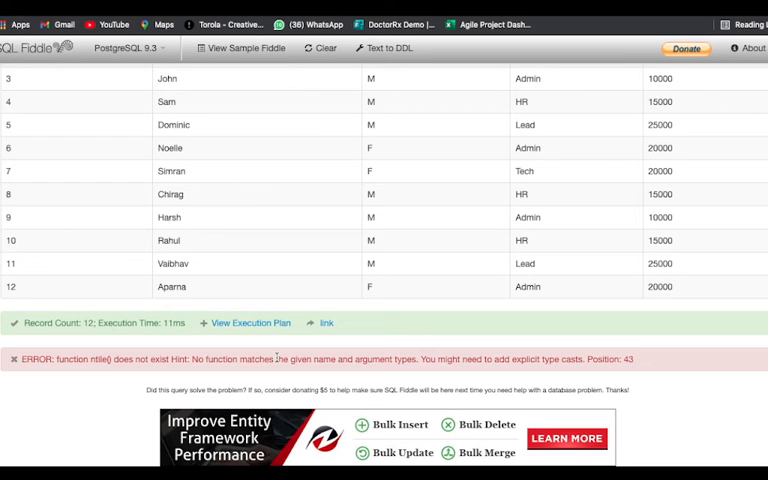
mouse_move(336, 372)
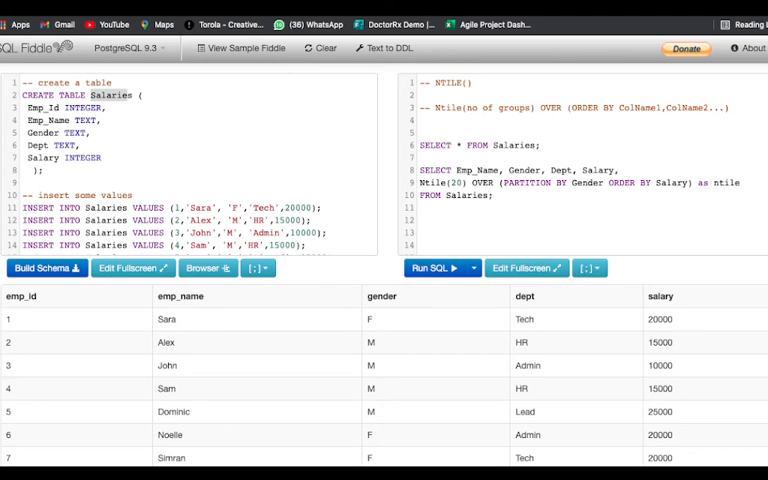
Step: Run the Ntile(20) query partitioned by gender so every row gets its own number
click(438, 268)
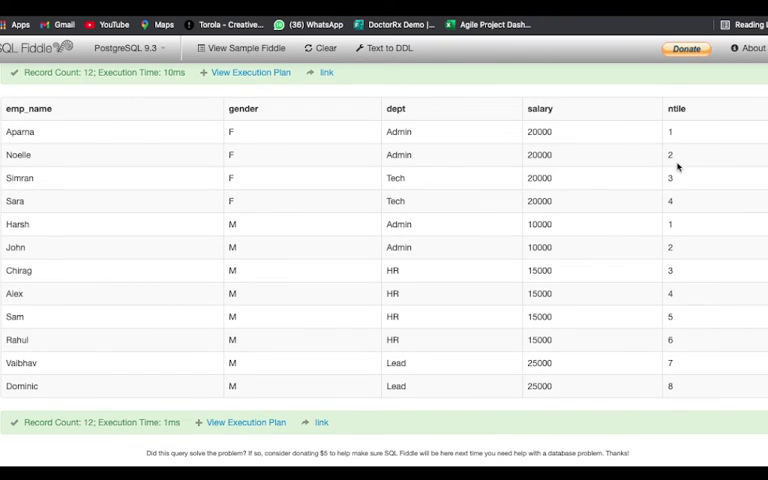
mouse_move(704, 412)
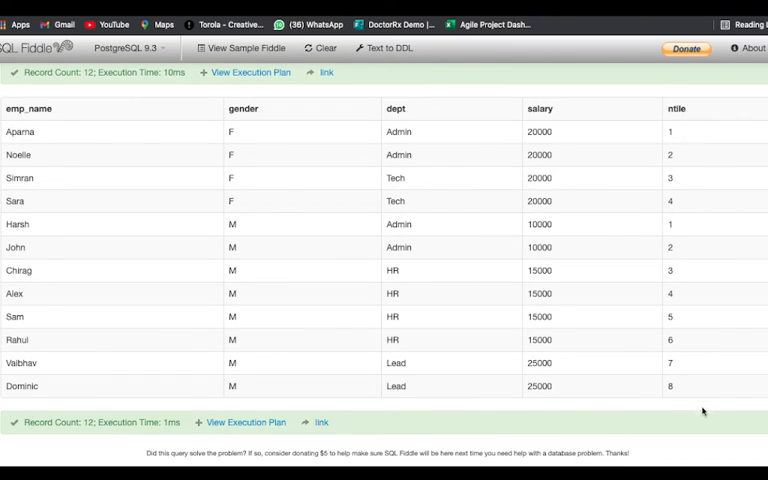
mouse_move(692, 376)
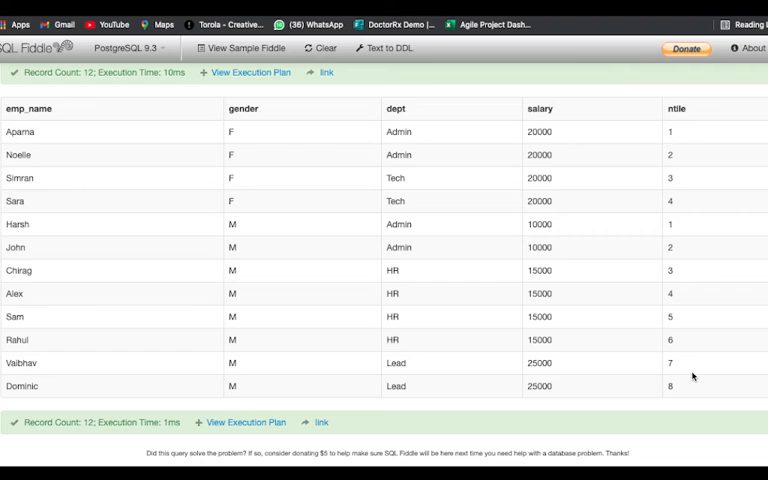
mouse_move(544, 396)
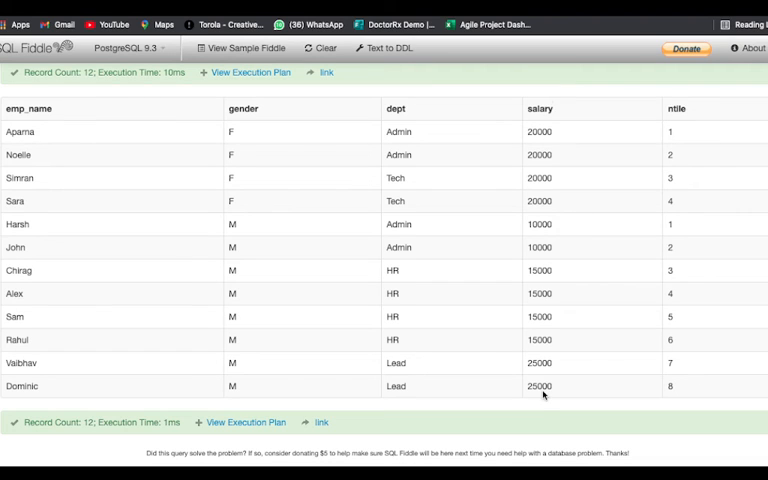
mouse_move(648, 138)
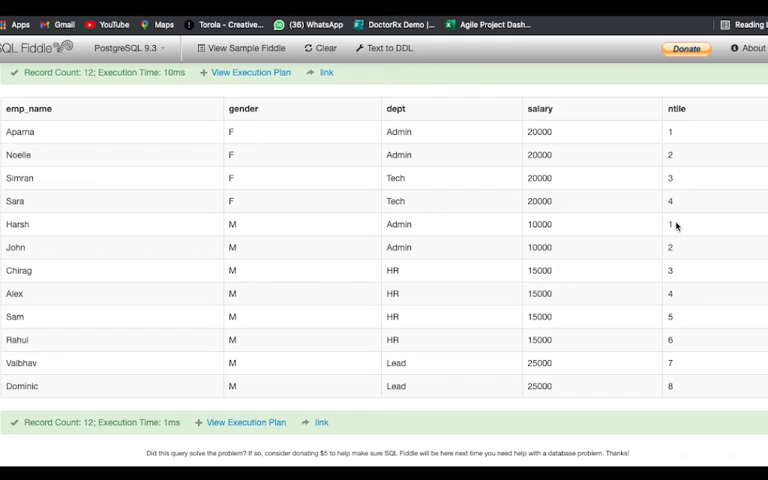
mouse_move(662, 348)
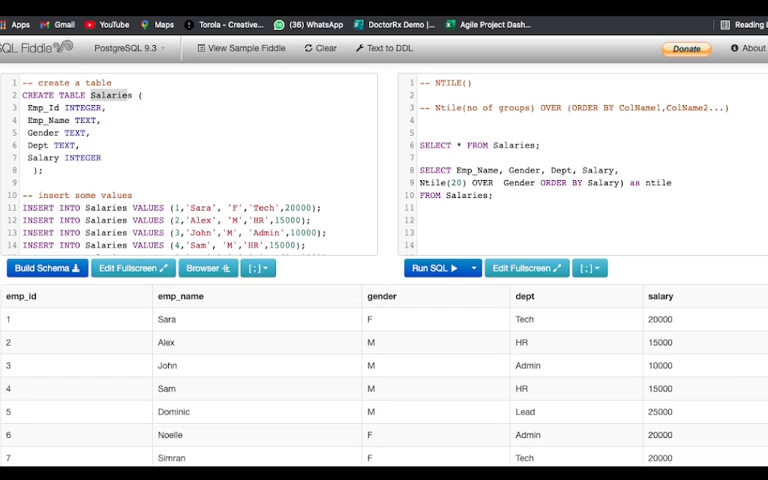
Step: Run Ntile(20) over all rows ordered by salary, numbering the twelve employees 1 to 12
click(438, 268)
text(()
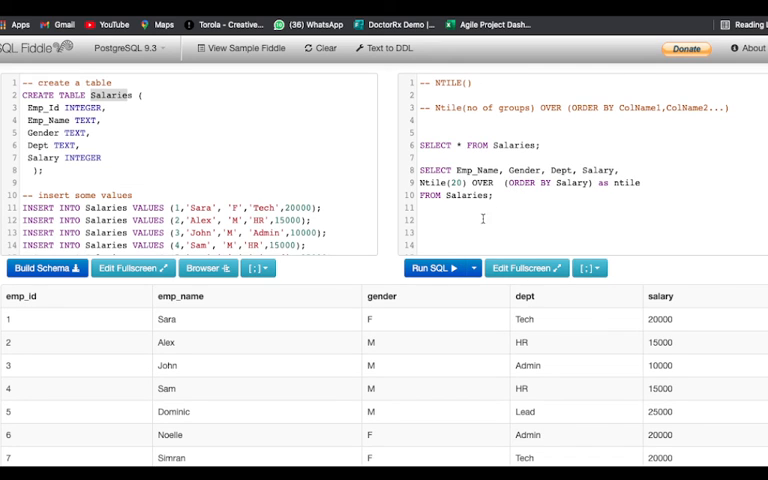
click(436, 268)
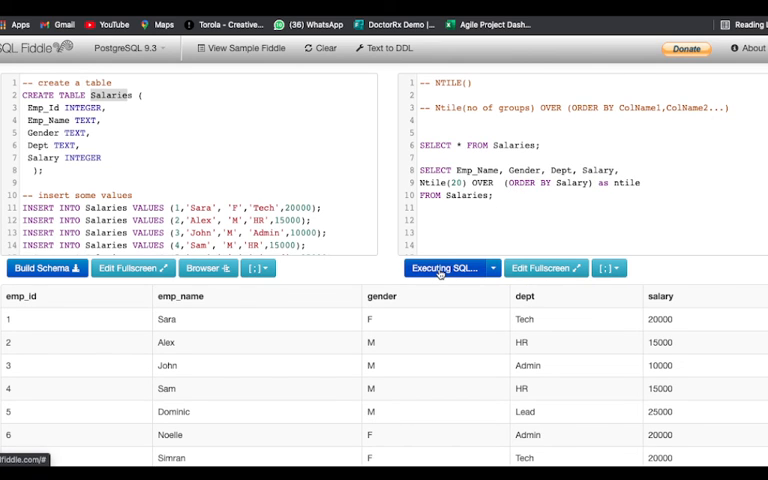
click(444, 268)
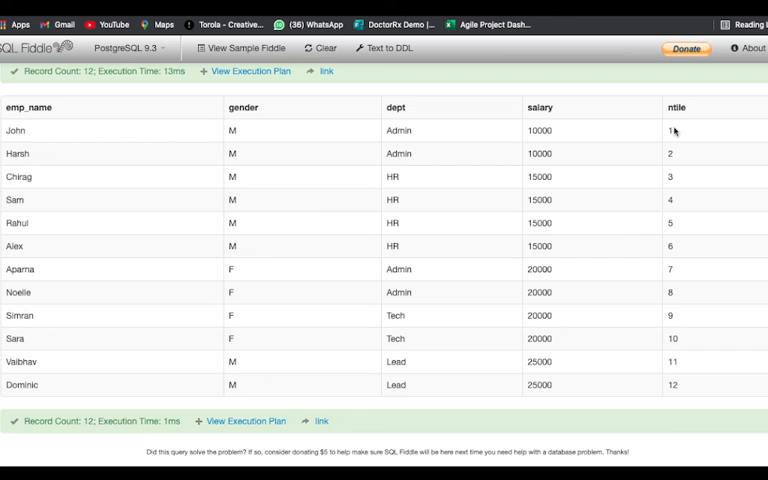
mouse_move(688, 384)
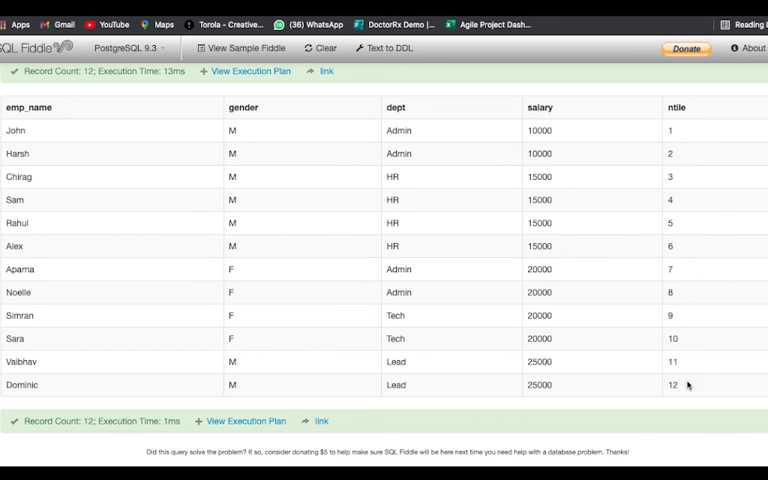
mouse_move(688, 178)
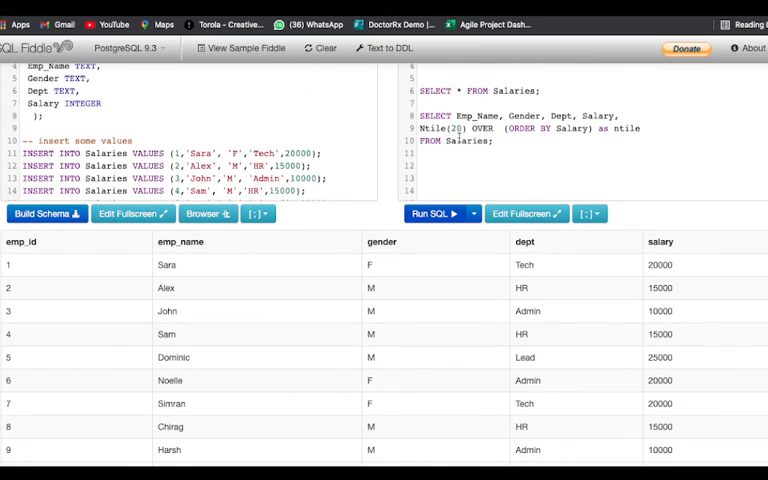
click(432, 212)
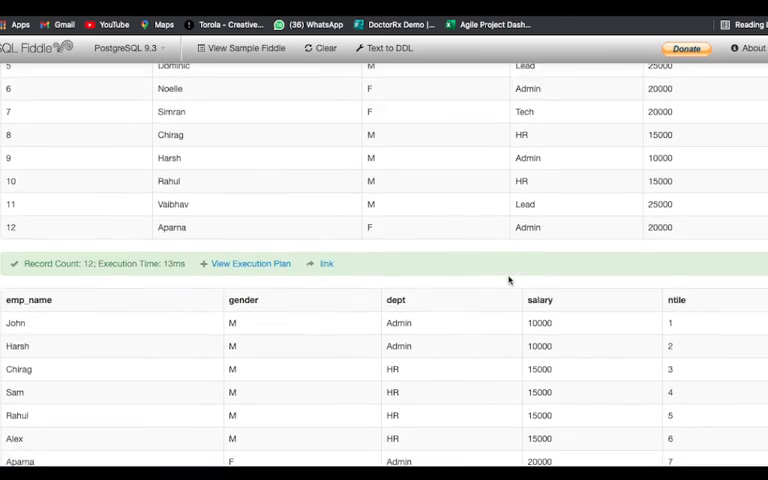
scroll(down, 3)
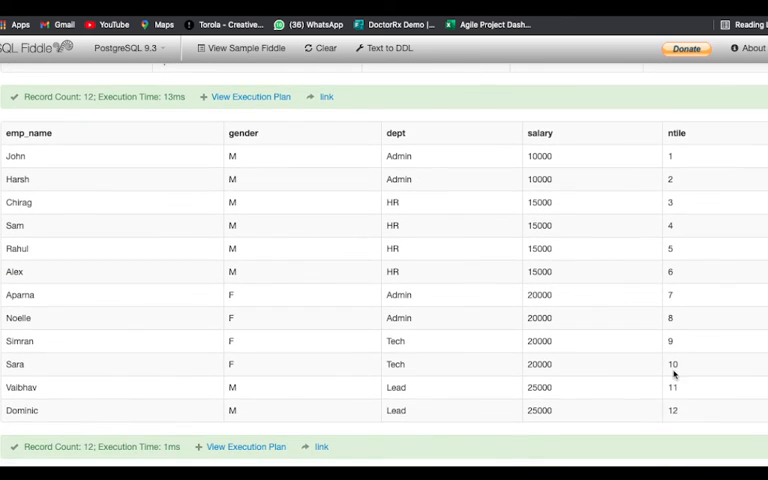